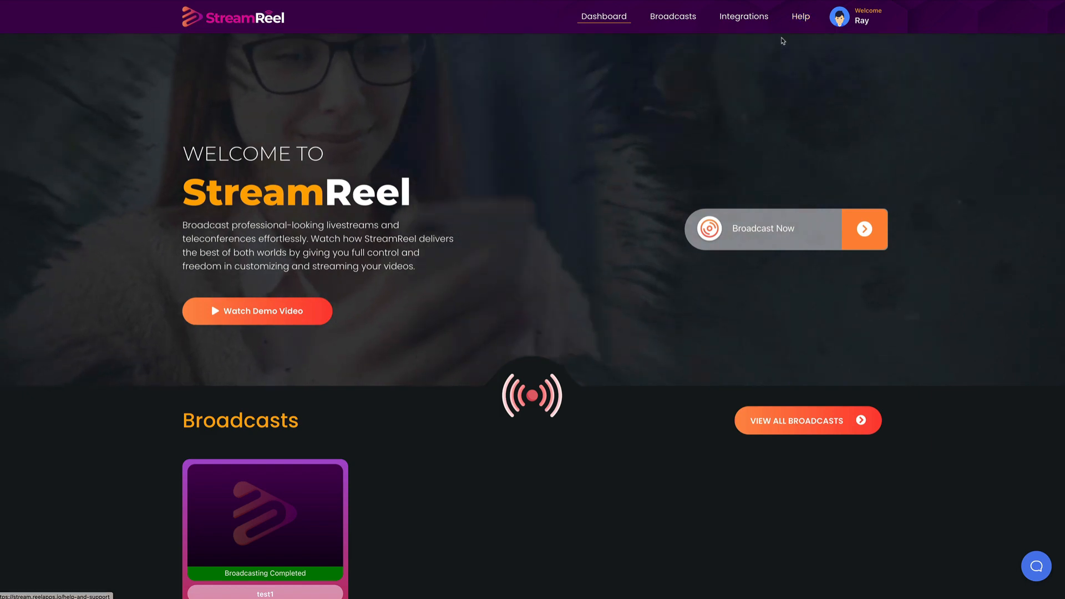
Review the My Connection list down to the LinkedIn & RTMP destinations below YouTube and Twitch
left_click(743, 17)
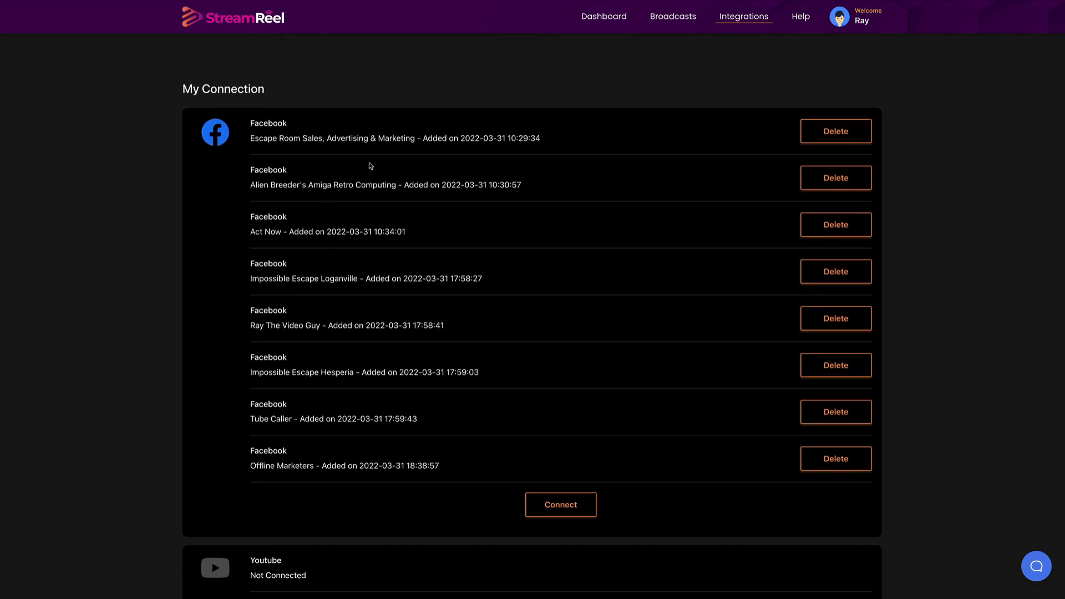
scroll("down", 3)
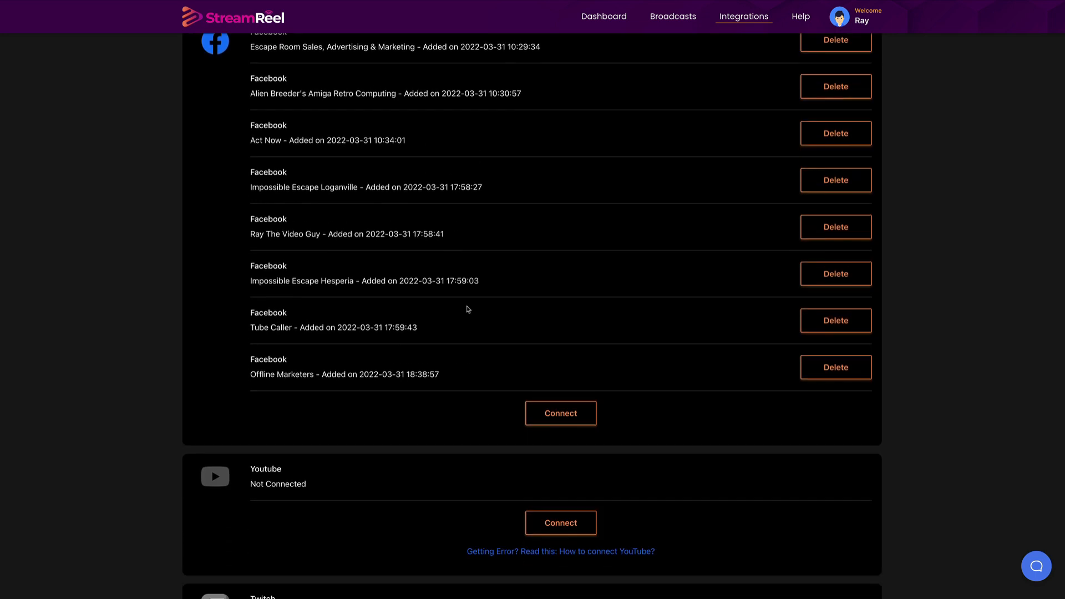
scroll("down", 3)
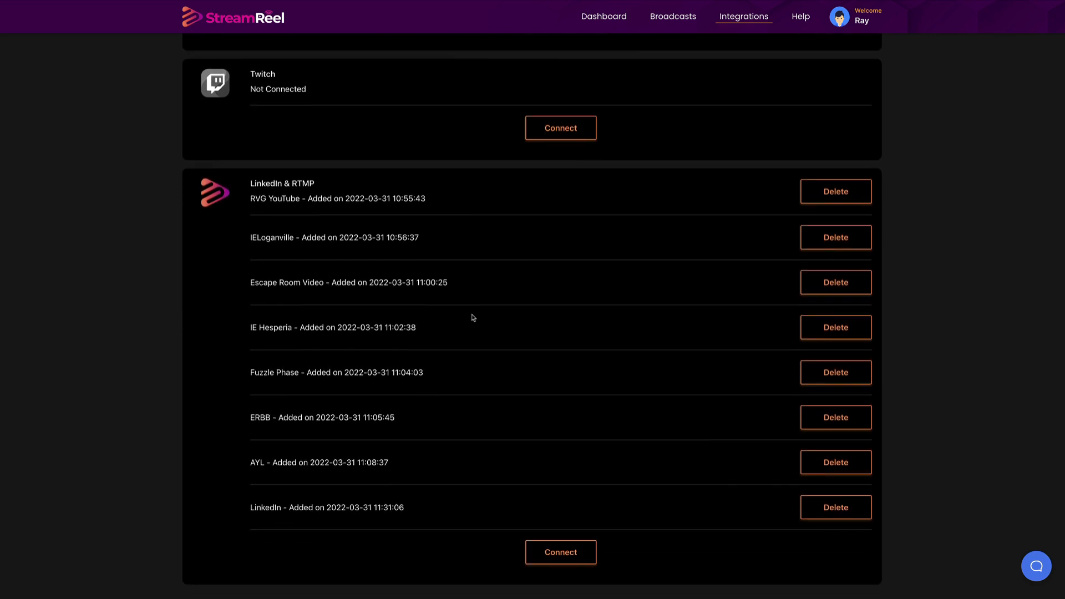
scroll("down", 3)
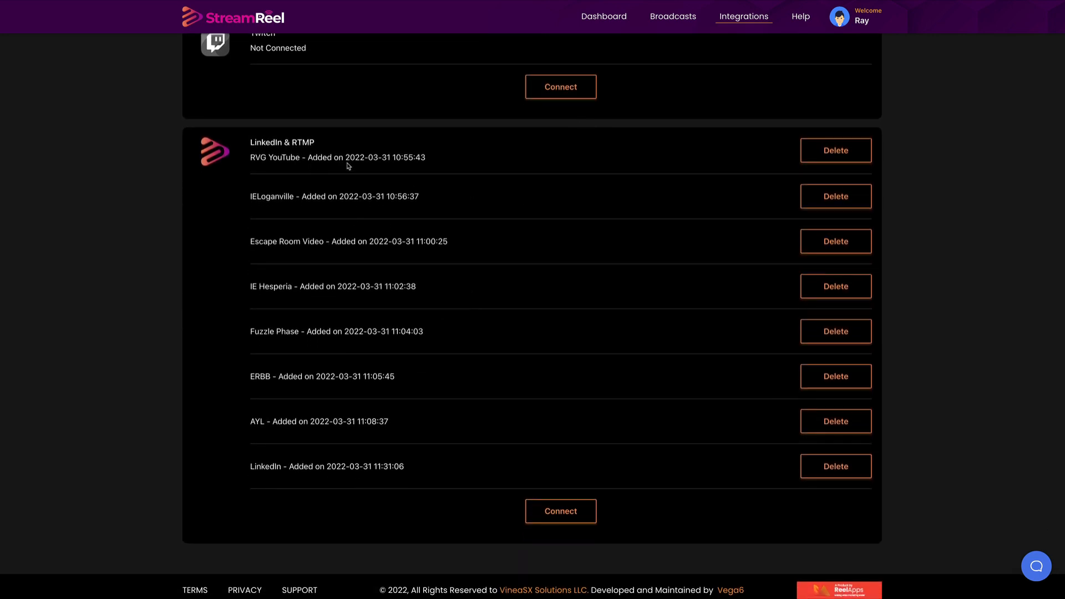
scroll("up", 3)
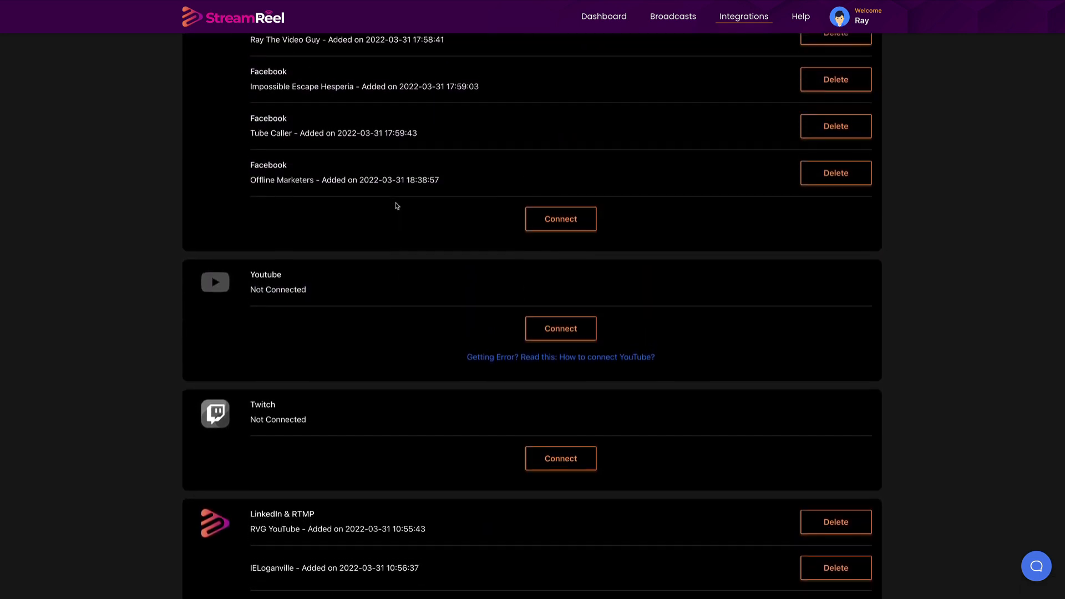
scroll("down", 3)
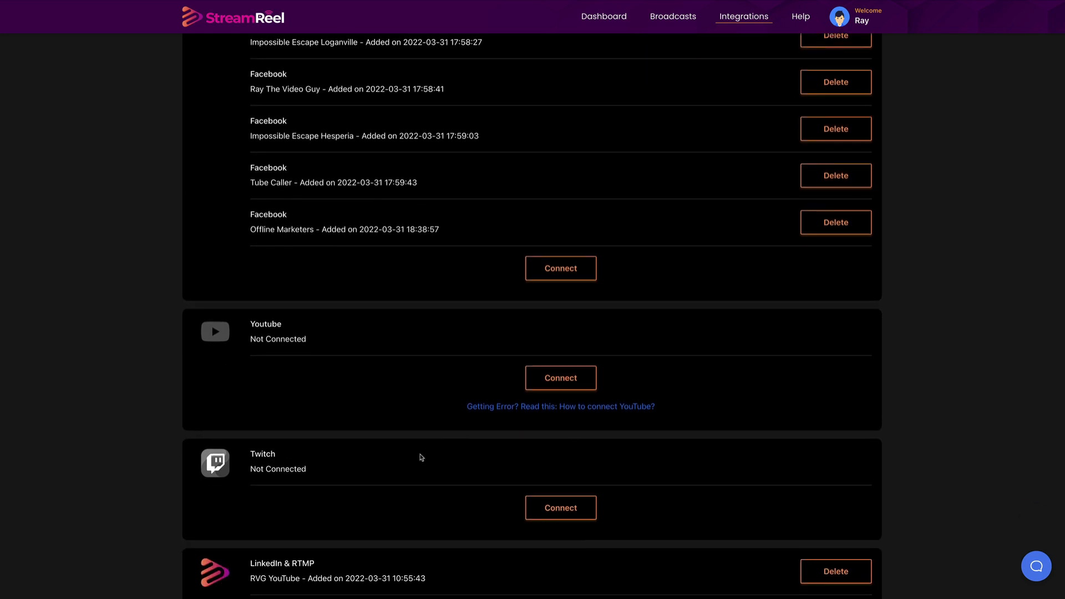
mouse_move(607, 352)
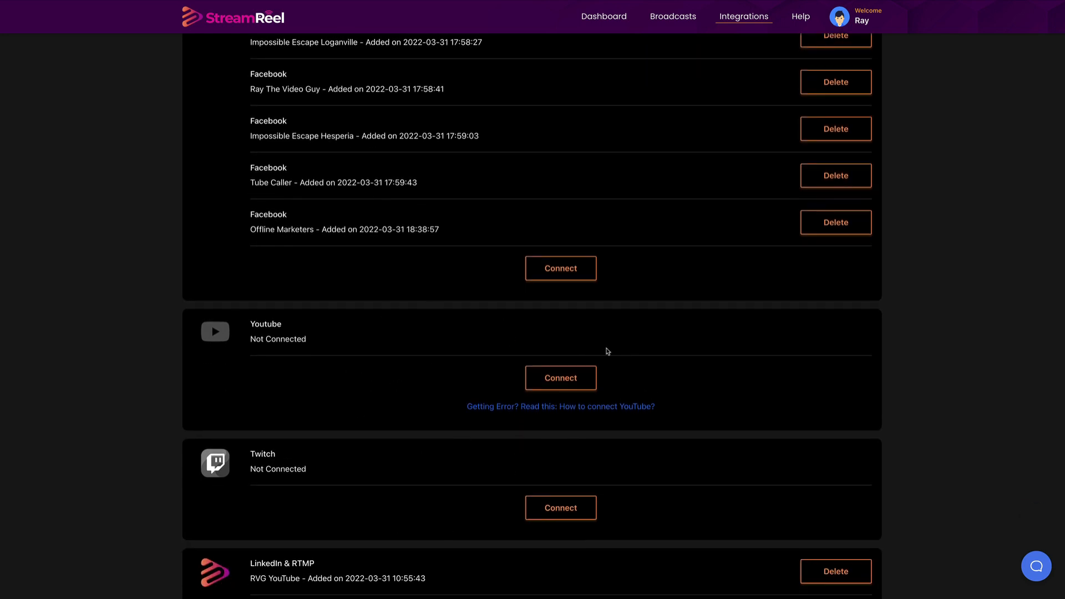
scroll("down", 3)
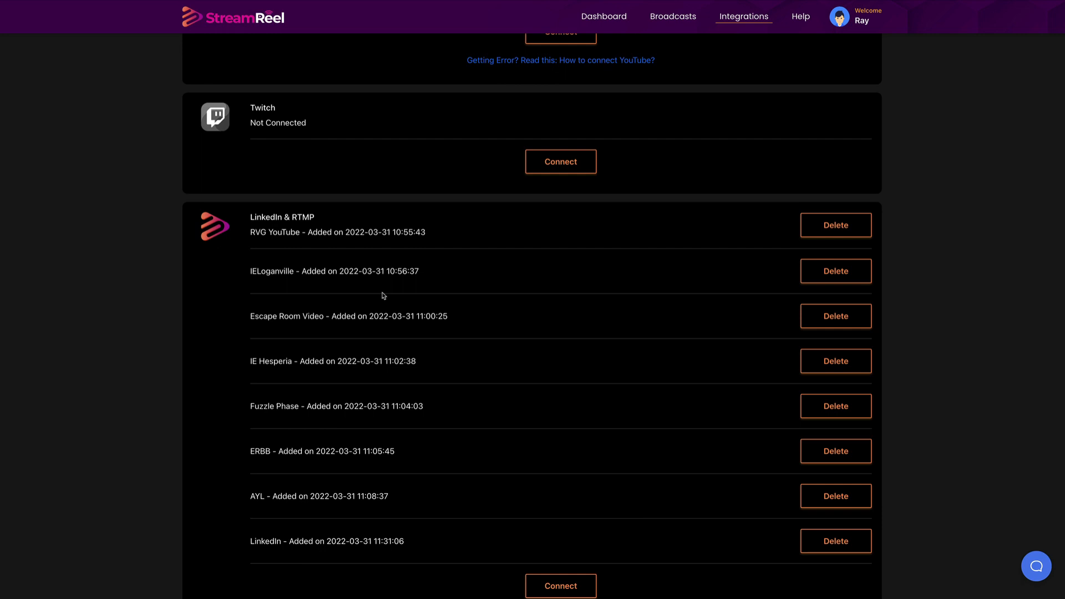
mouse_move(370, 261)
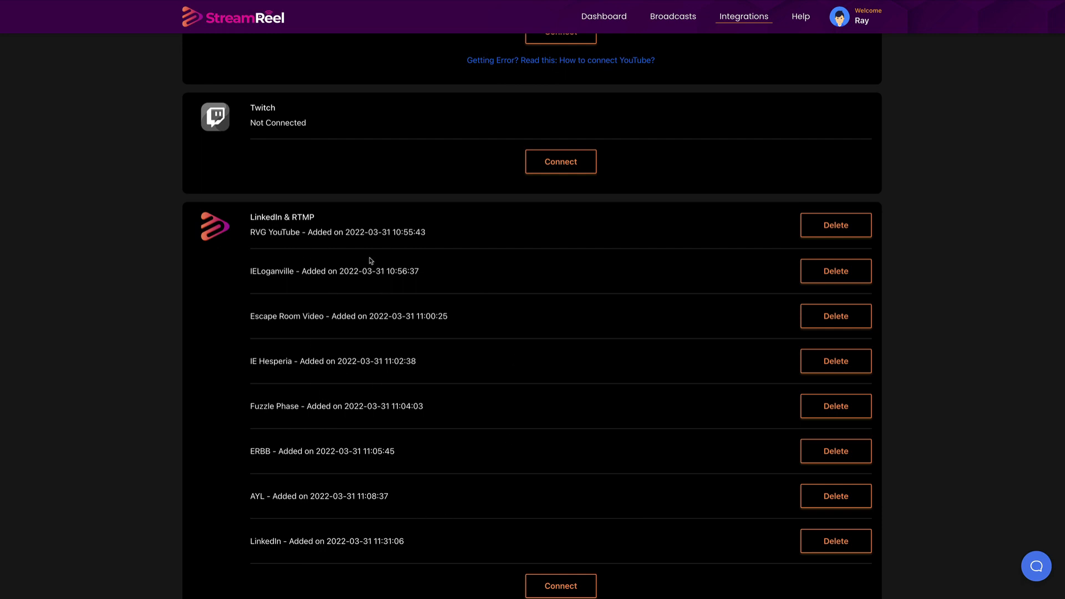
scroll("up", 3)
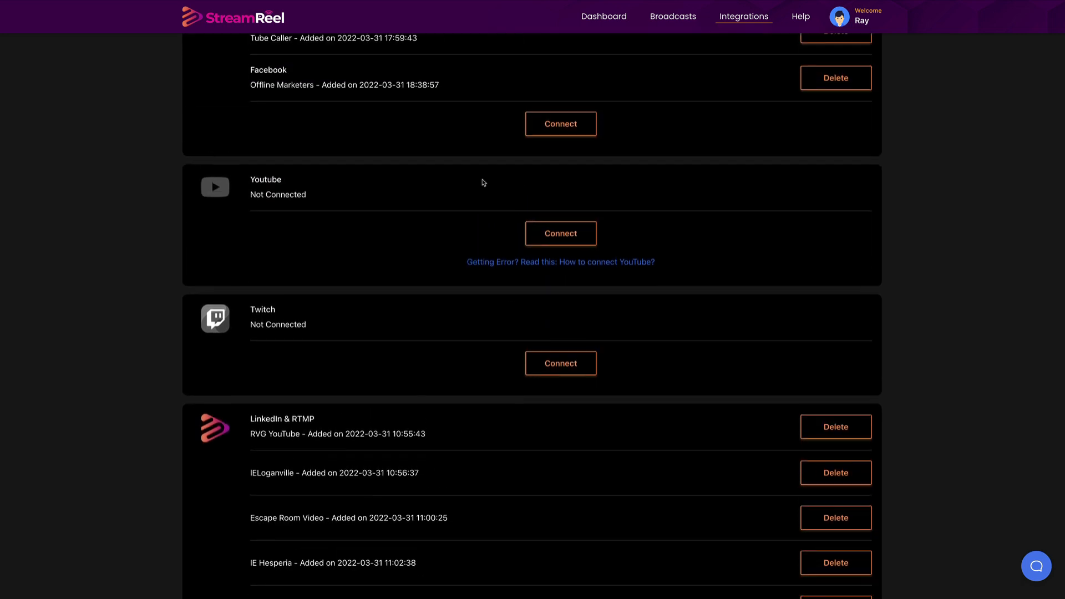
scroll("down", 3)
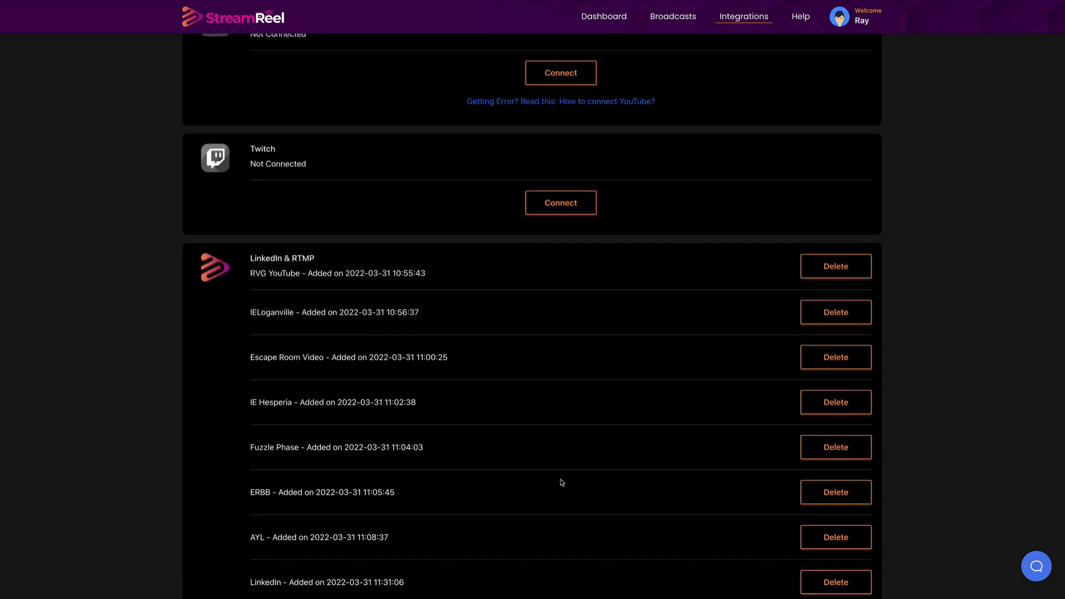
scroll("down", 3)
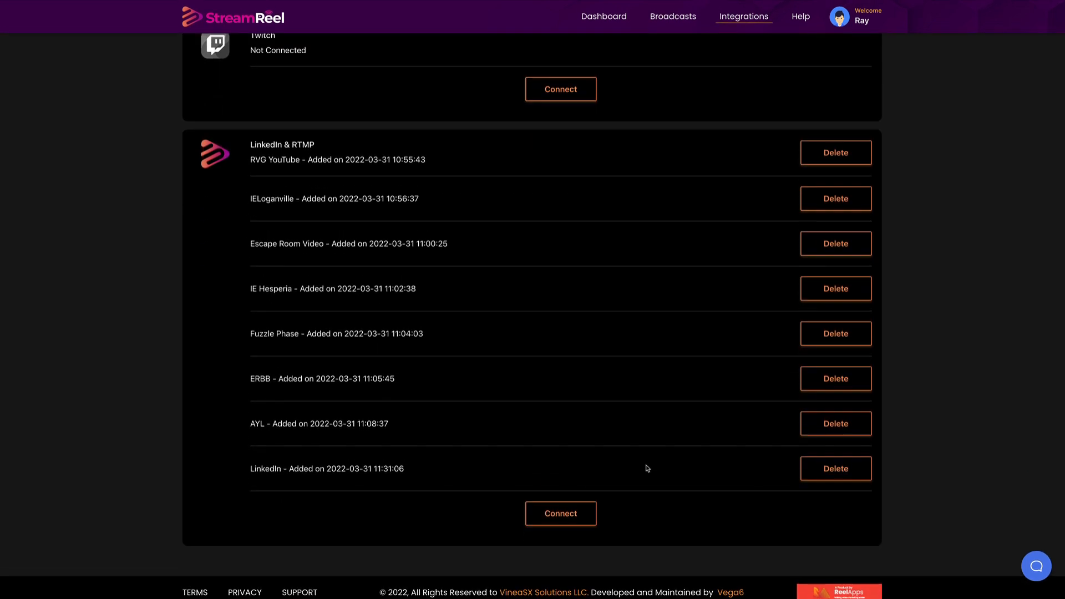
left_click(560, 513)
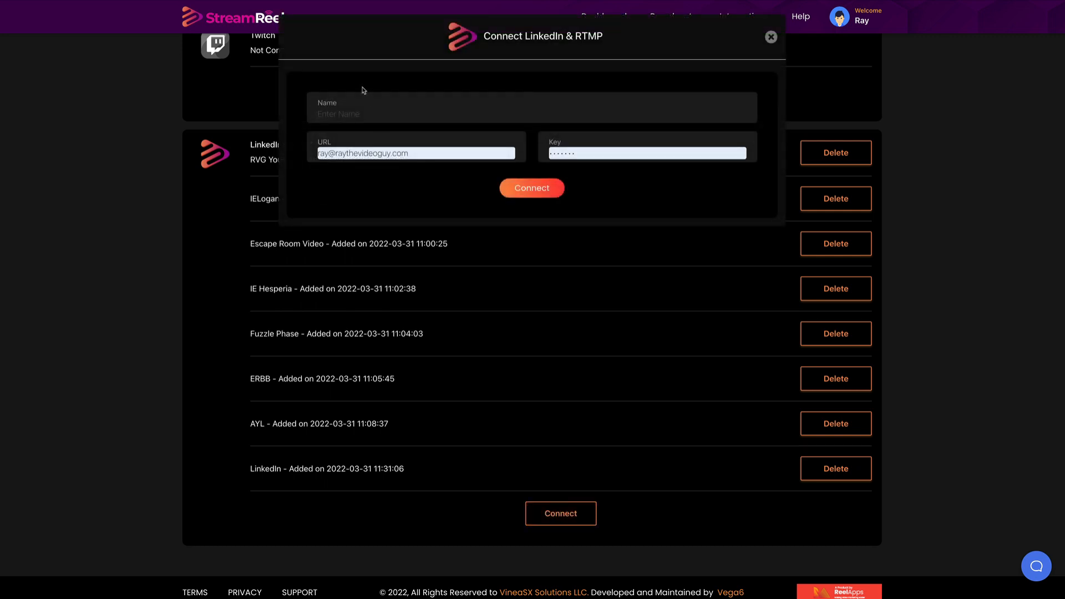
left_click(414, 153)
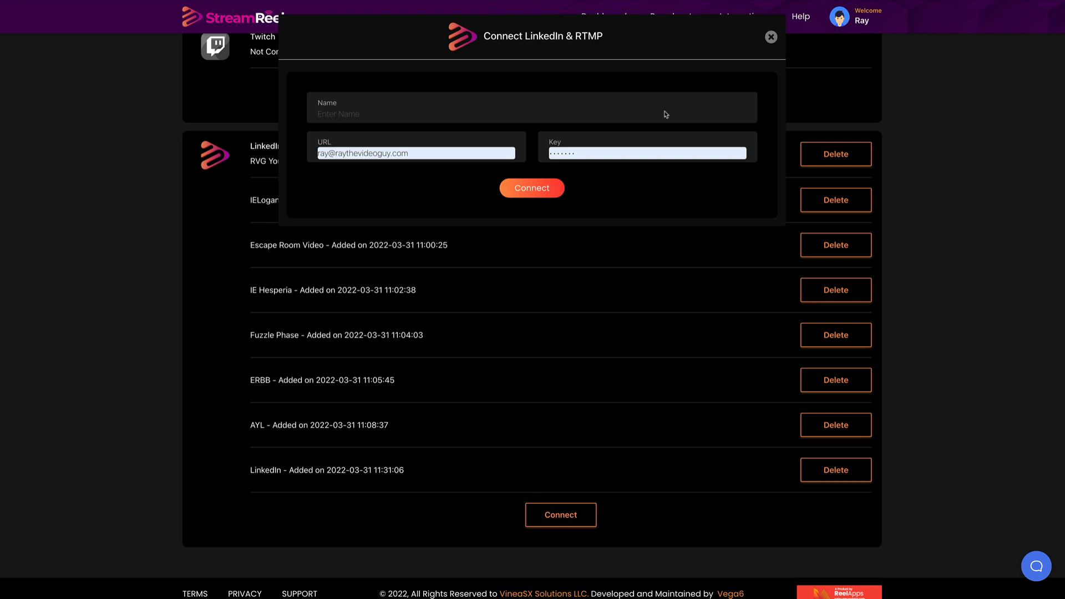
left_click(770, 37)
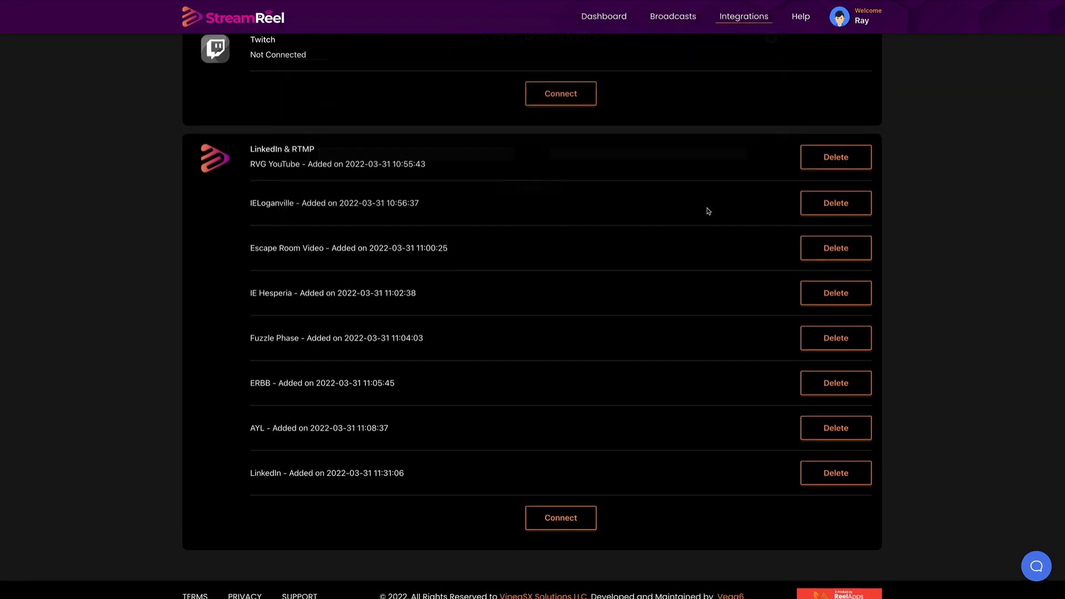
mouse_move(374, 473)
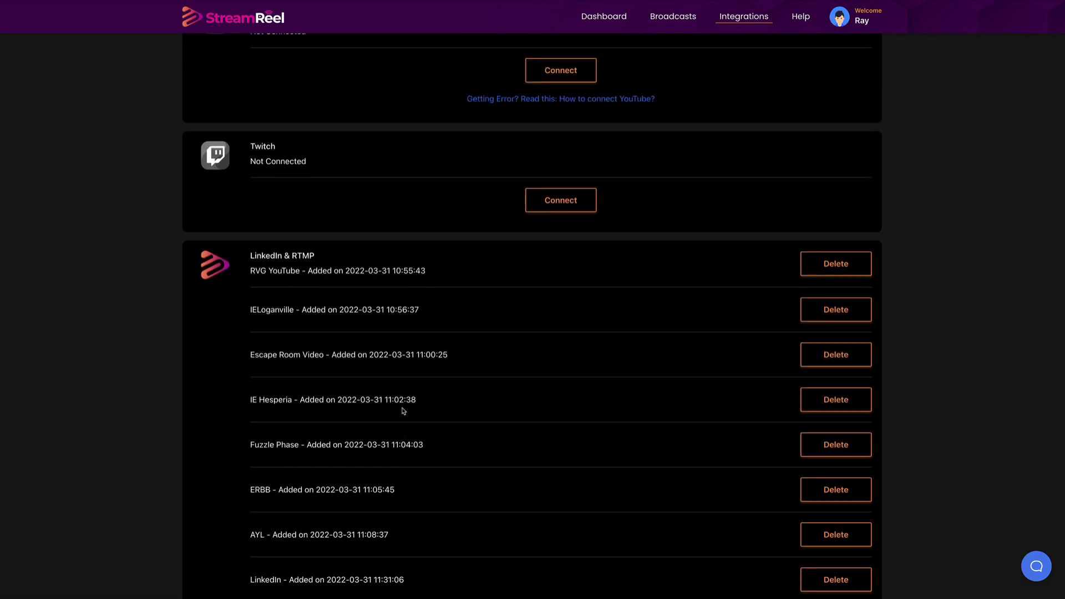
scroll("up", 3)
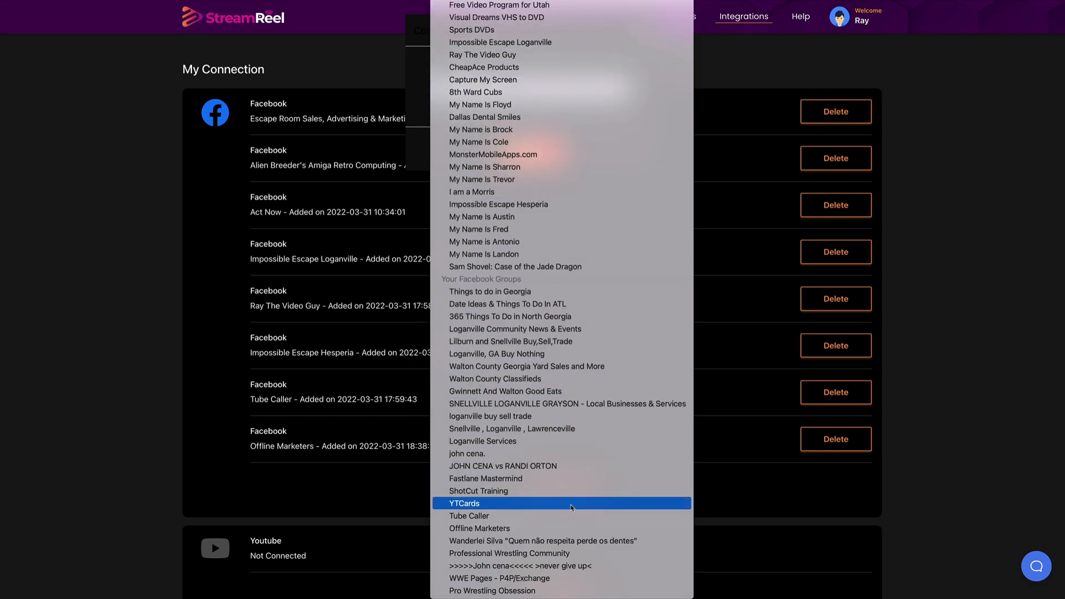
Choose YTCards as the Facebook page and confirm connecting it
left_click(465, 504)
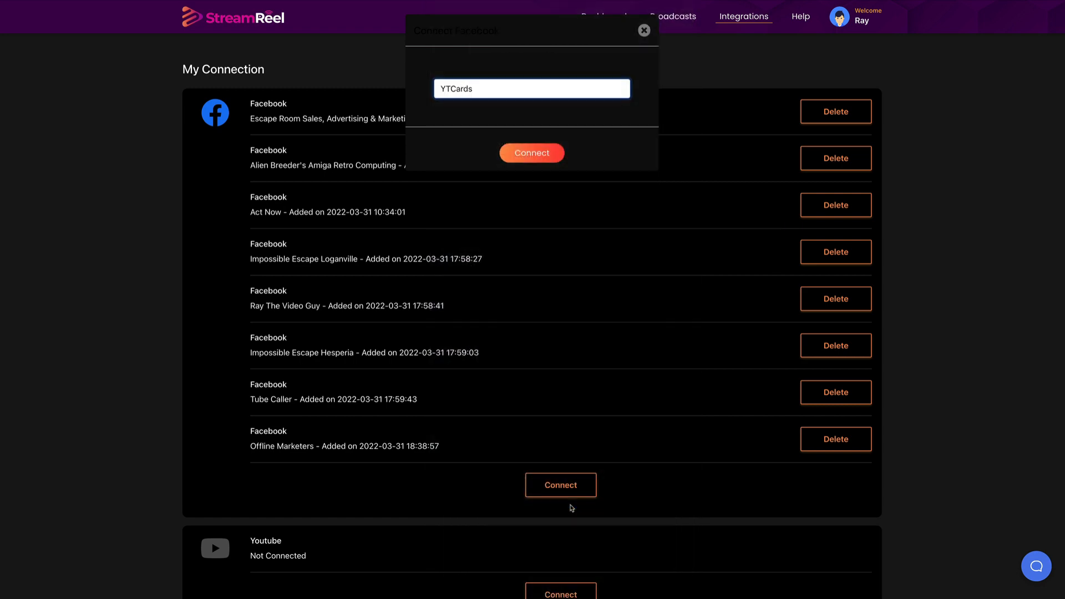
left_click(531, 152)
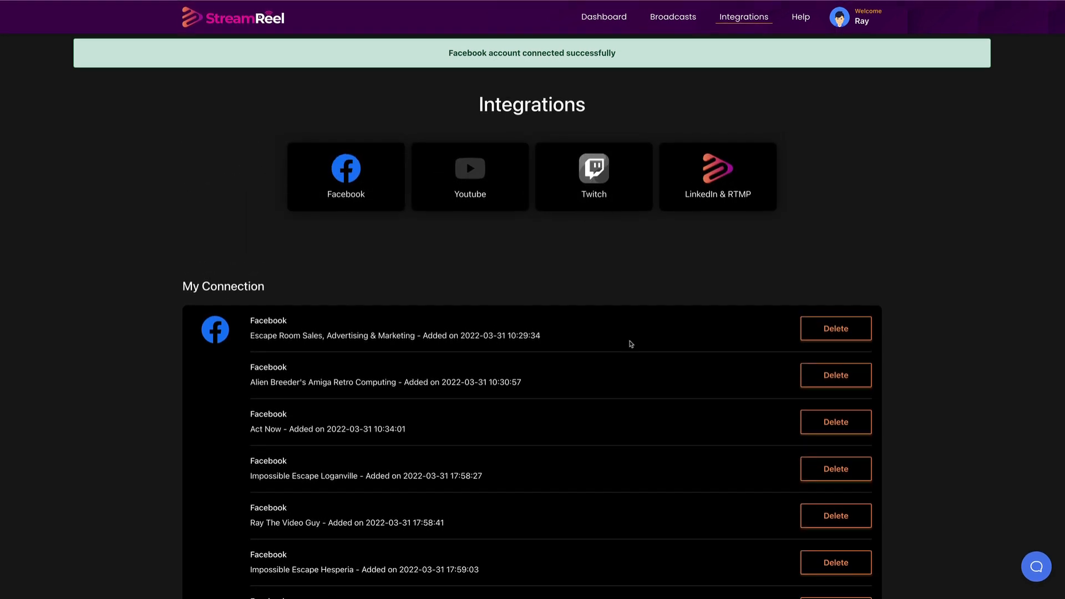
Return to the Dashboard and start Broadcast Now to reach the Create Broadcast form
scroll("down", 3)
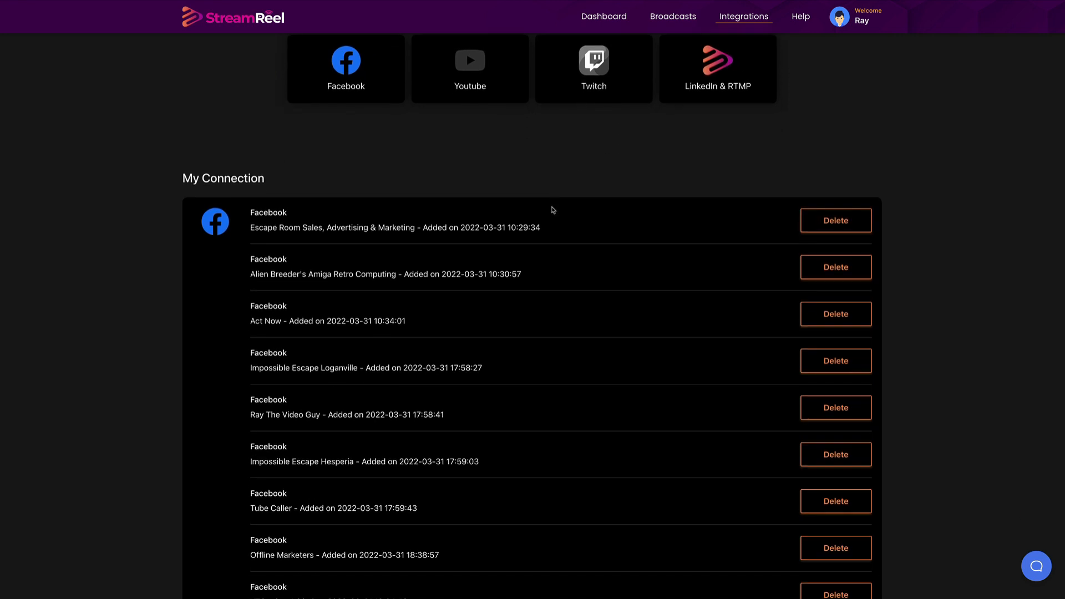
mouse_move(555, 207)
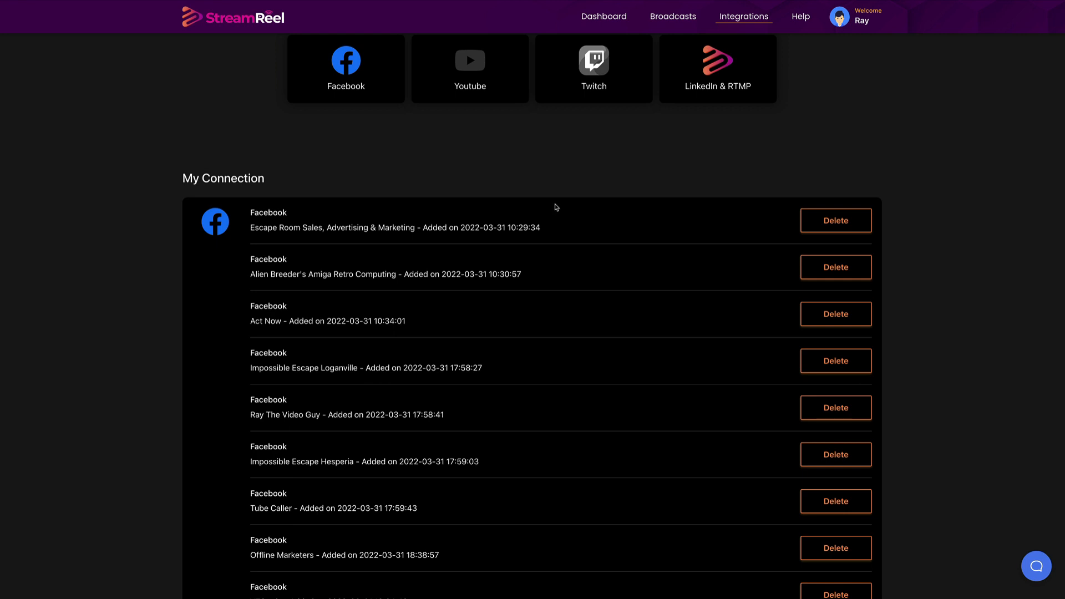
mouse_move(588, 218)
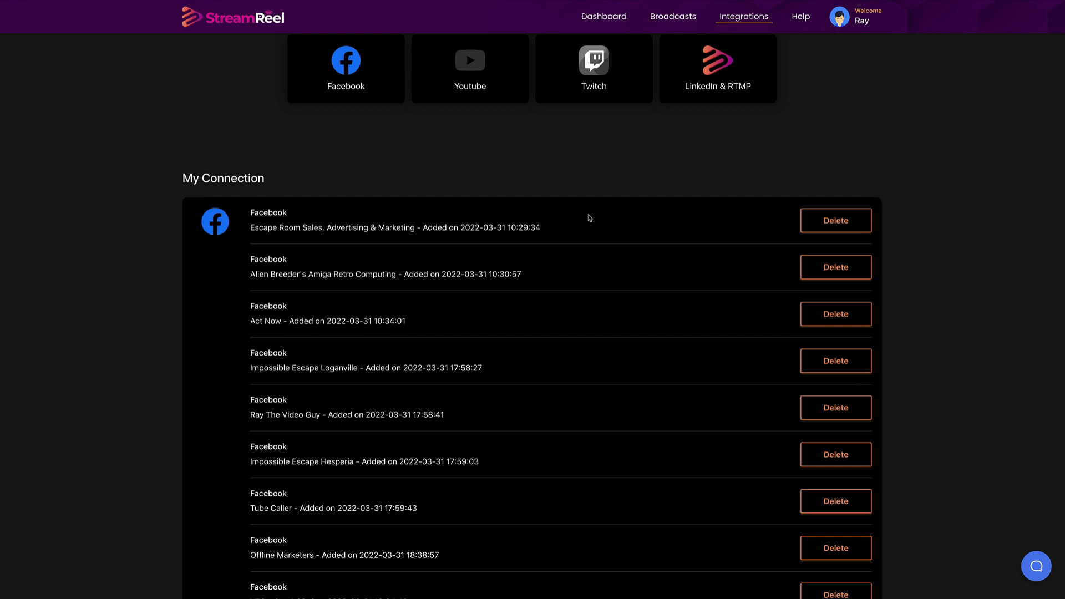
mouse_move(514, 193)
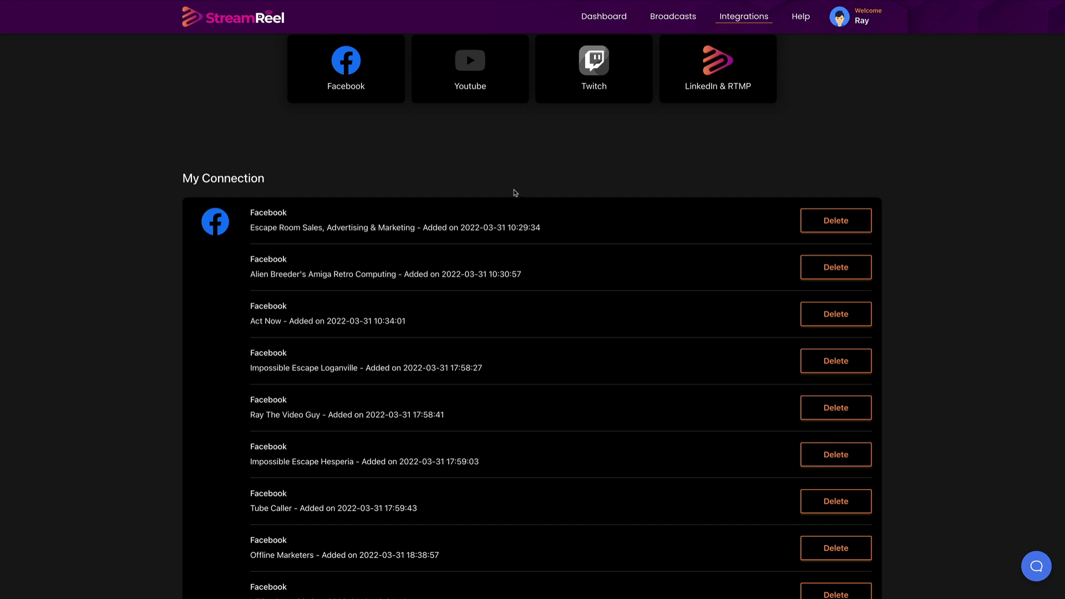
mouse_move(498, 196)
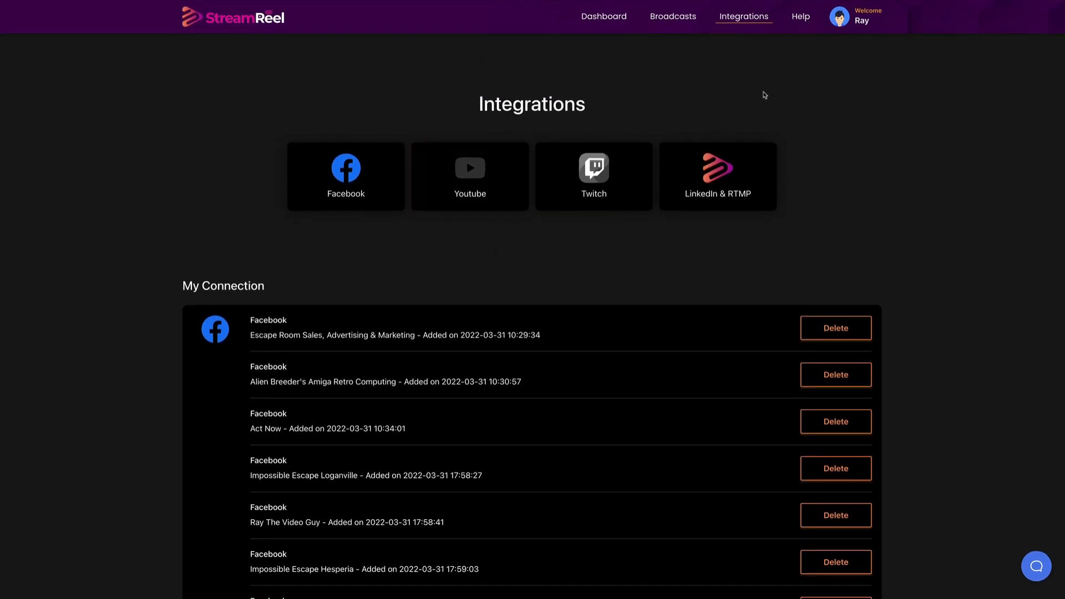
mouse_move(698, 22)
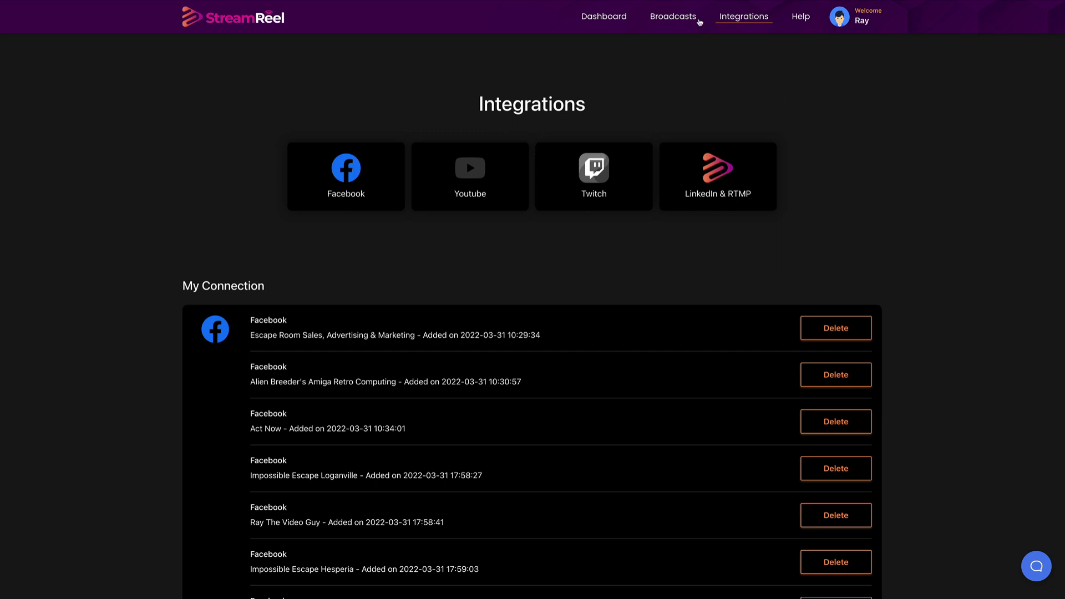
left_click(604, 17)
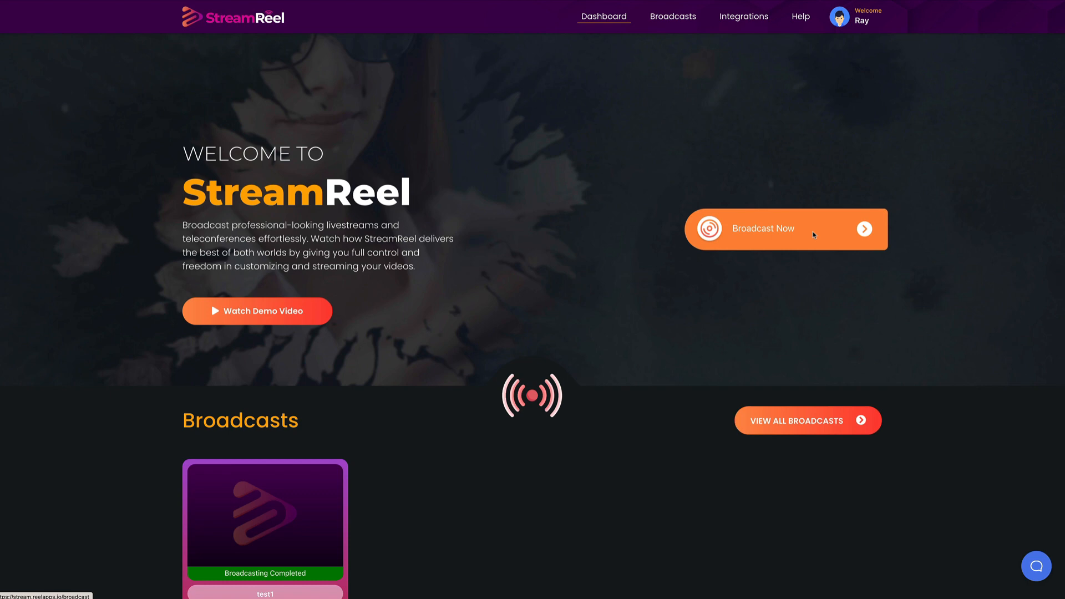
left_click(785, 229)
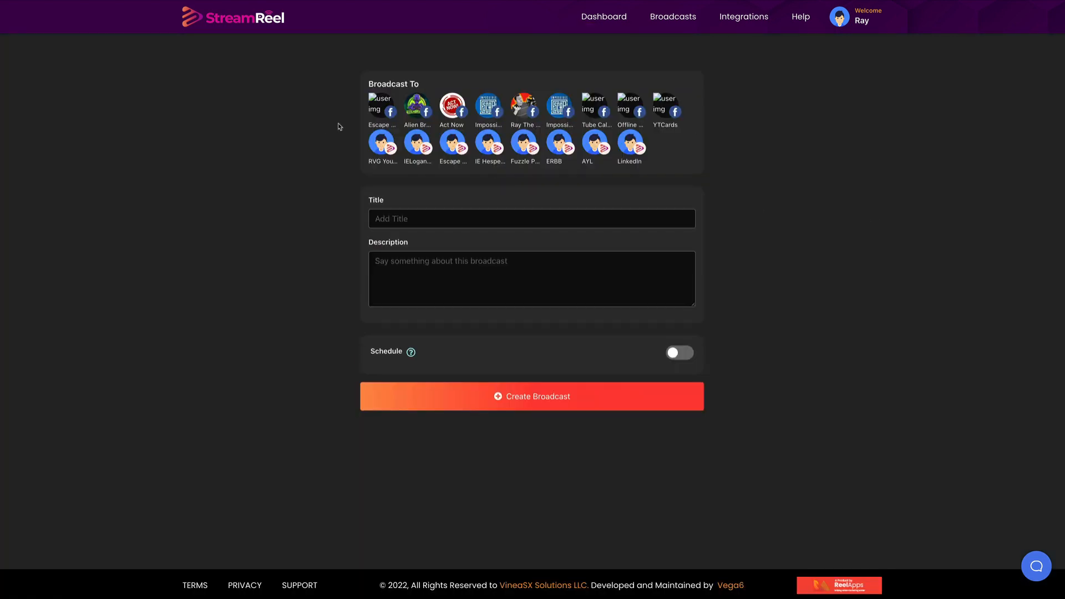
mouse_move(559, 132)
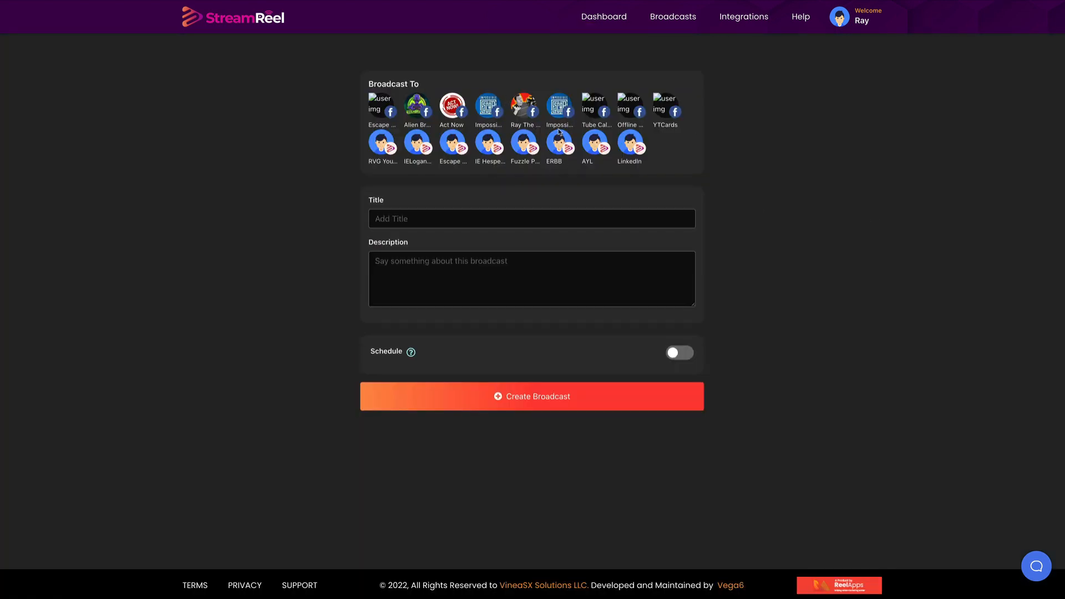
mouse_move(432, 339)
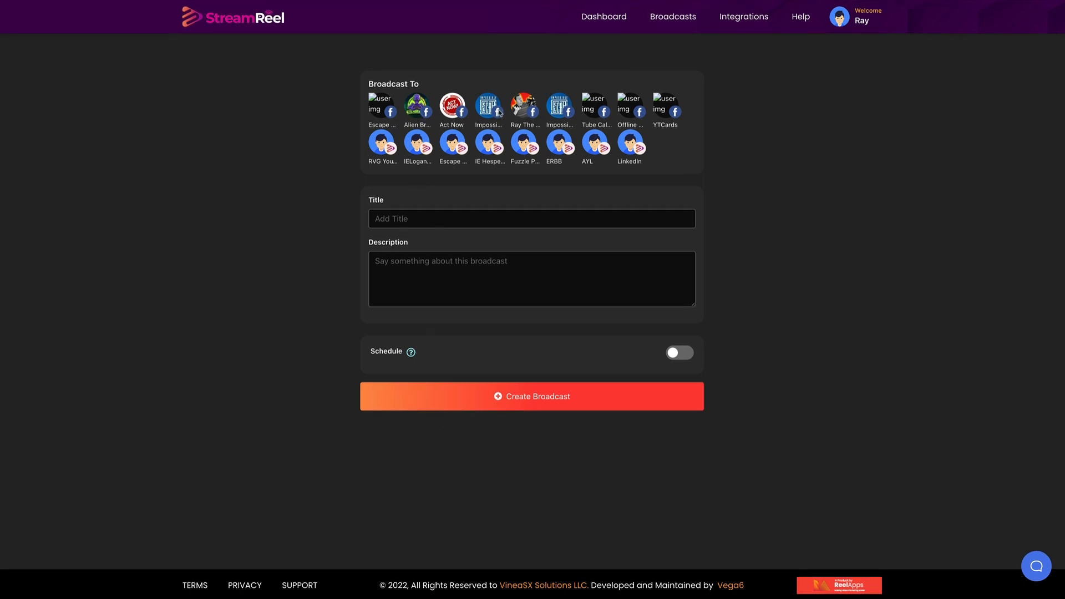
Pick the broadcast destinations and enter Test123 as both title and description
left_click(559, 109)
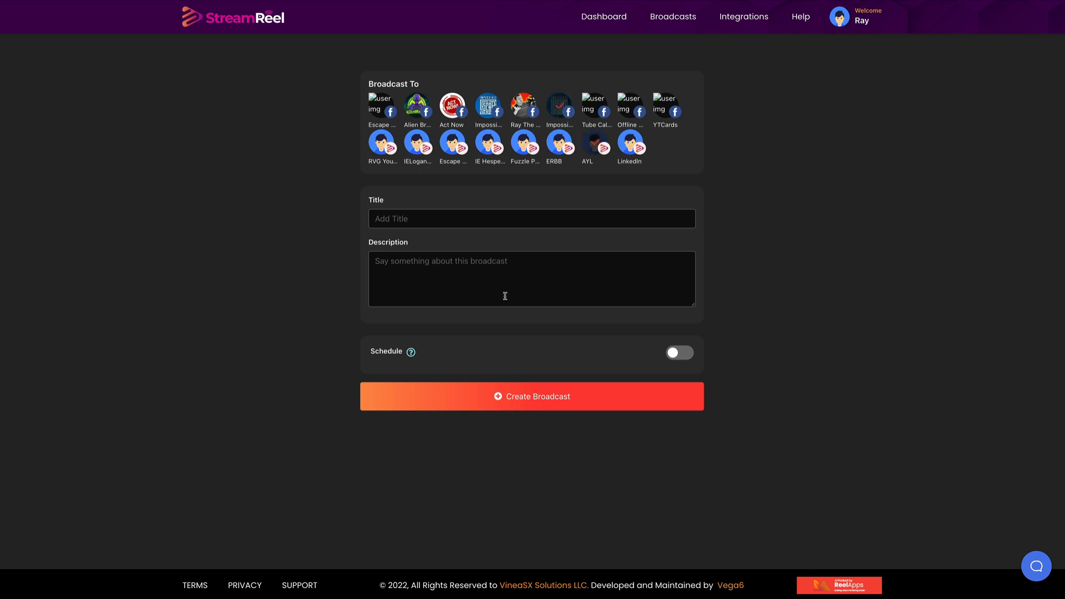
mouse_move(435, 237)
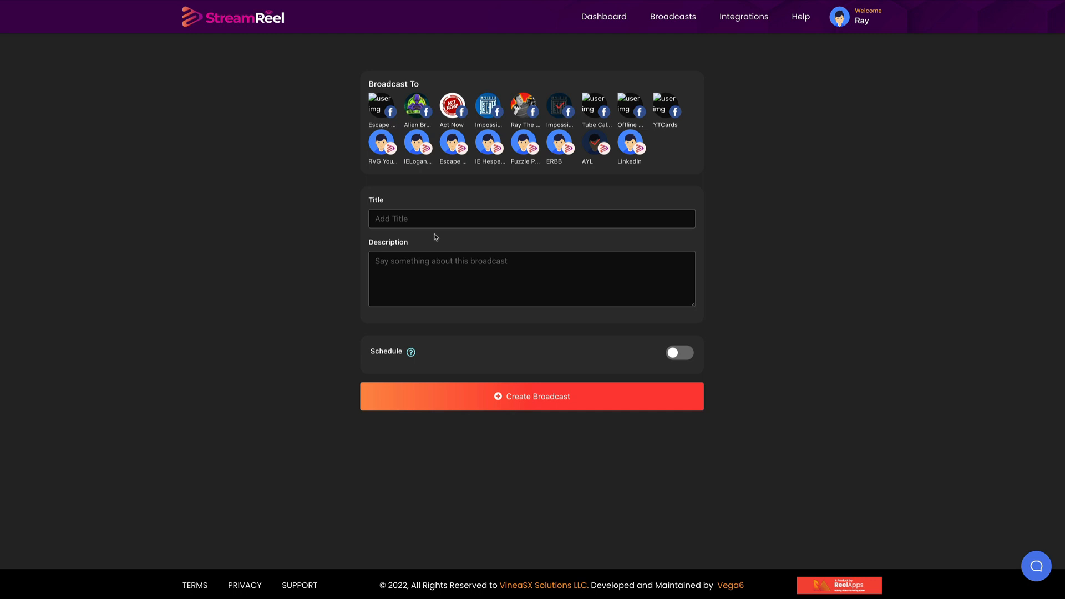
left_click(532, 219)
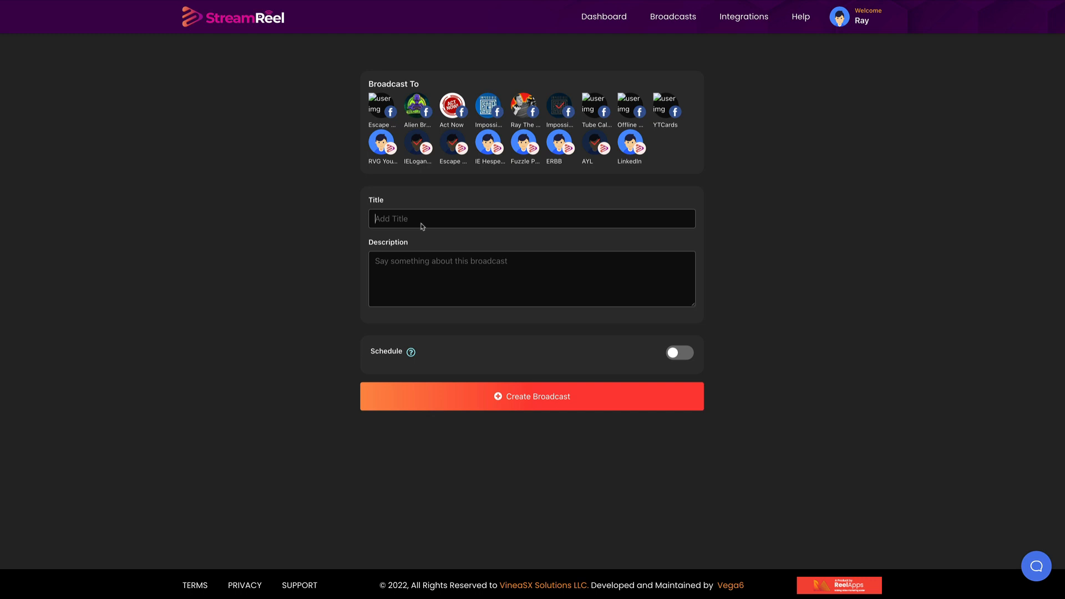
type("Test")
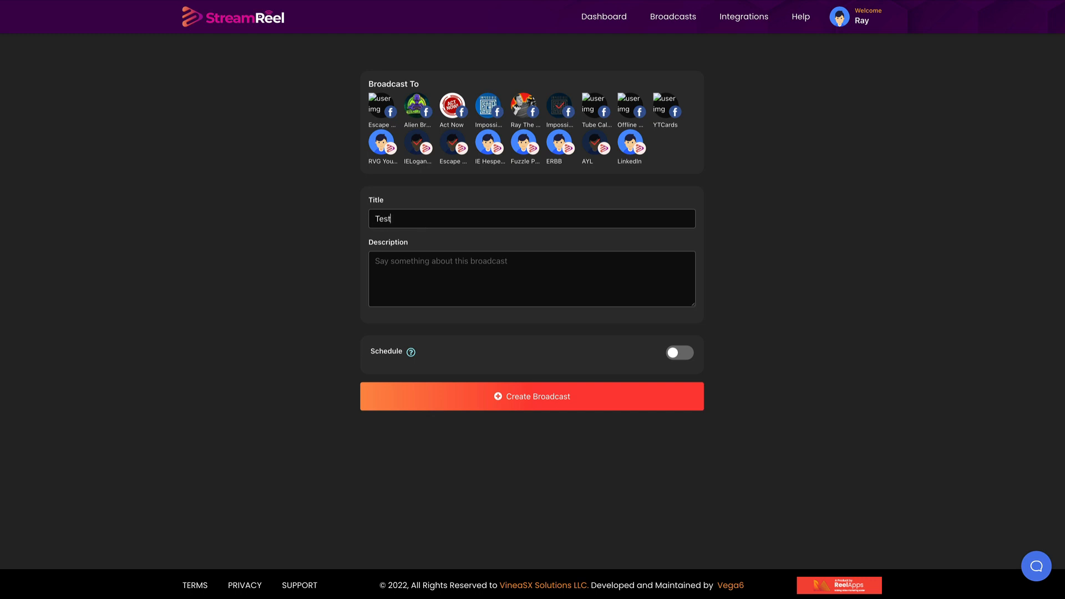
type("123")
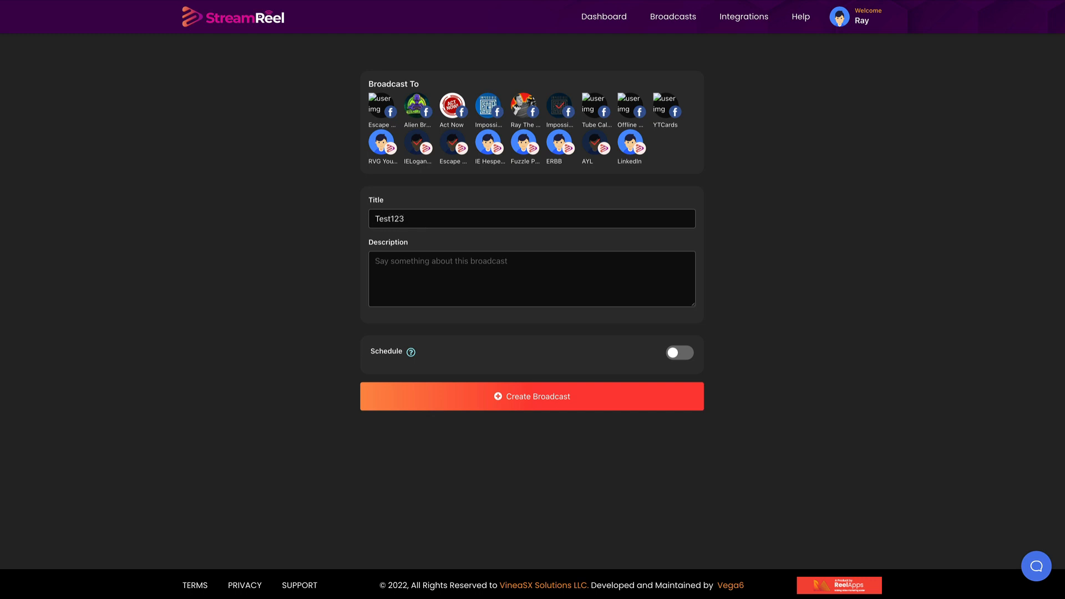
type("Test123")
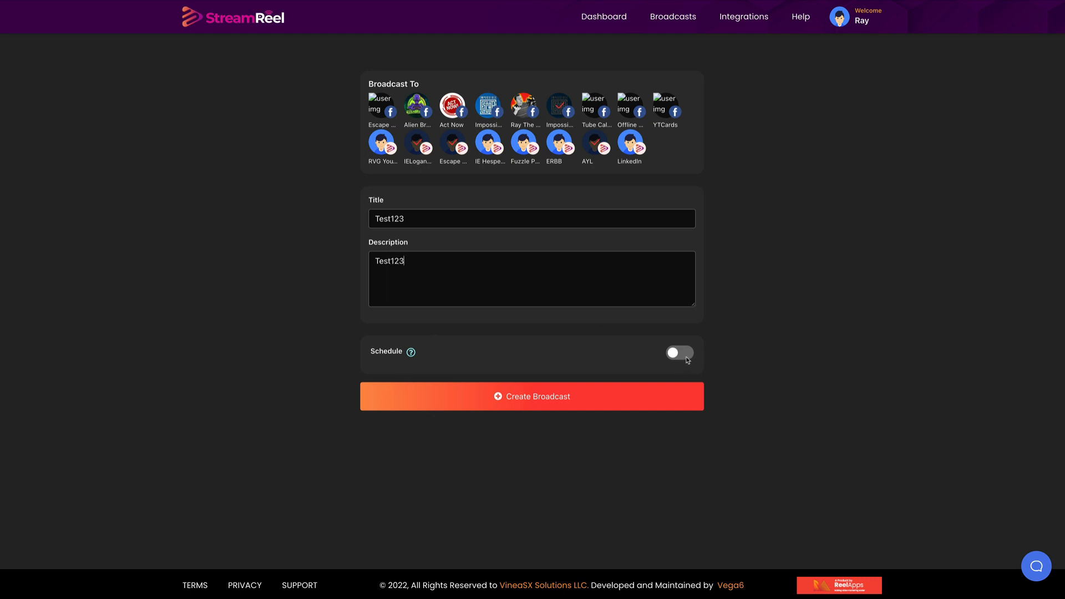
Leave Schedule off after trying it and create the broadcast
left_click(678, 352)
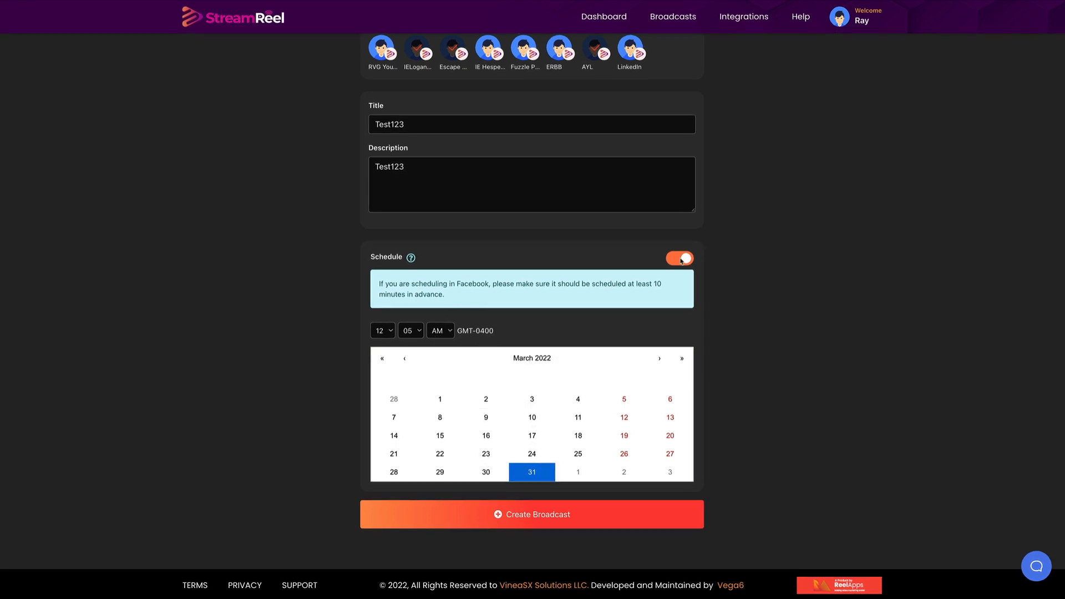
left_click(679, 258)
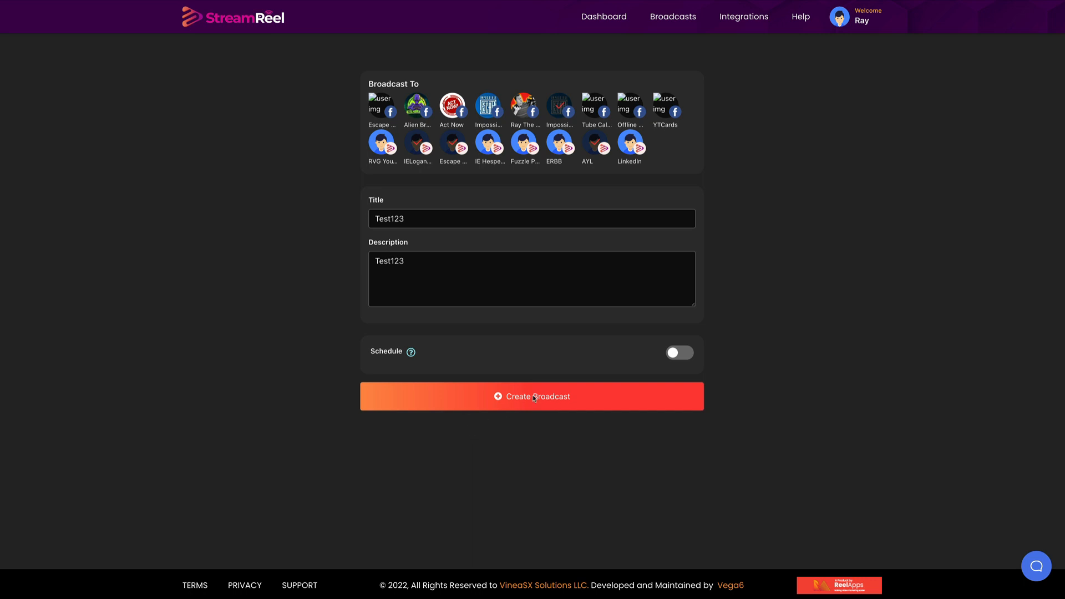
left_click(532, 396)
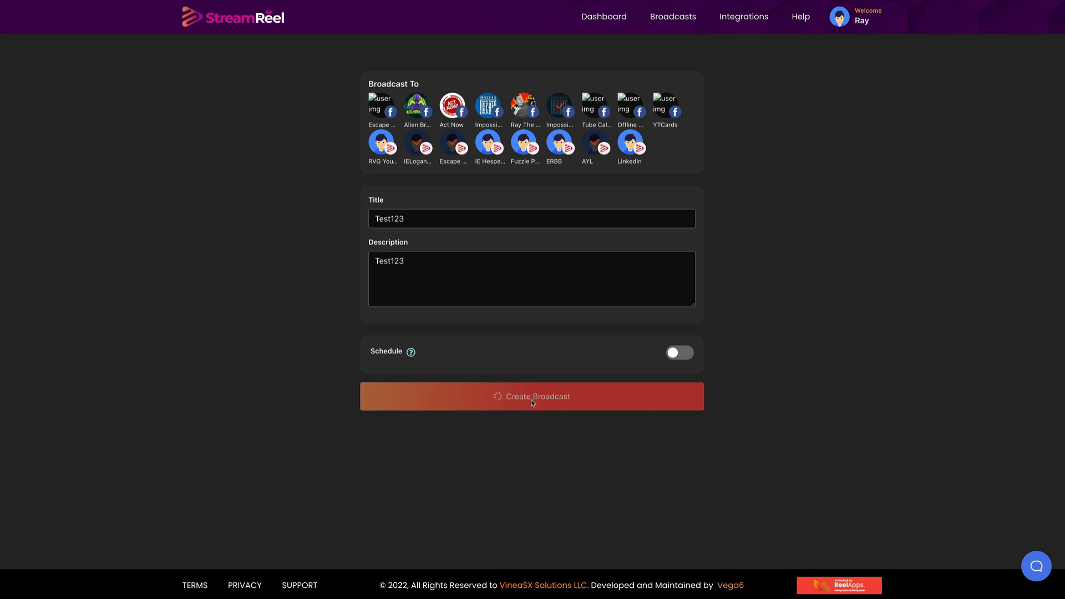
mouse_move(573, 422)
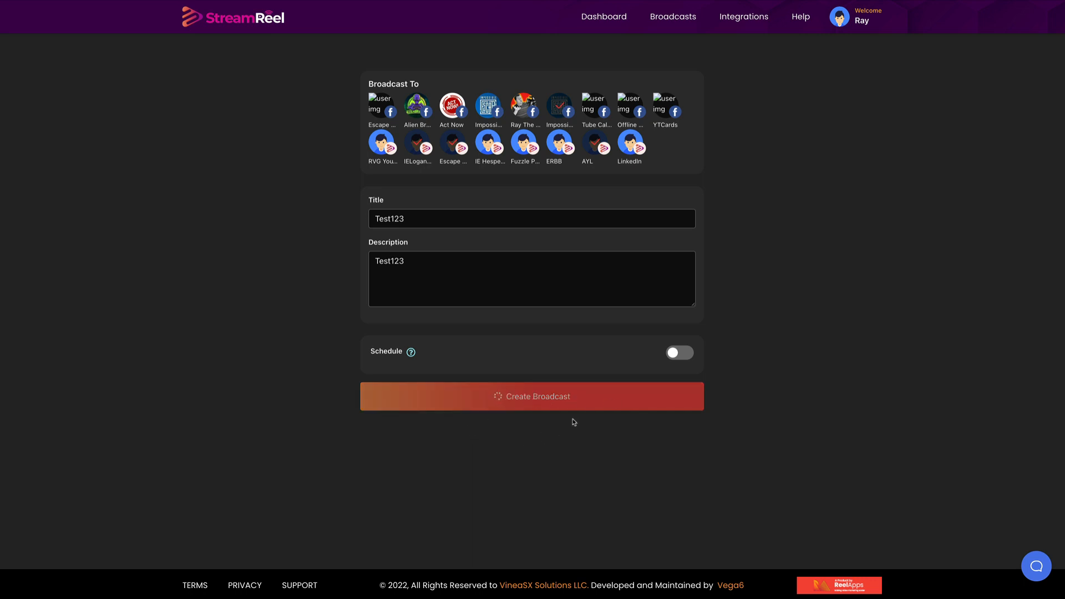
Allow camera and microphone access and set the display name to Ray
left_click(532, 396)
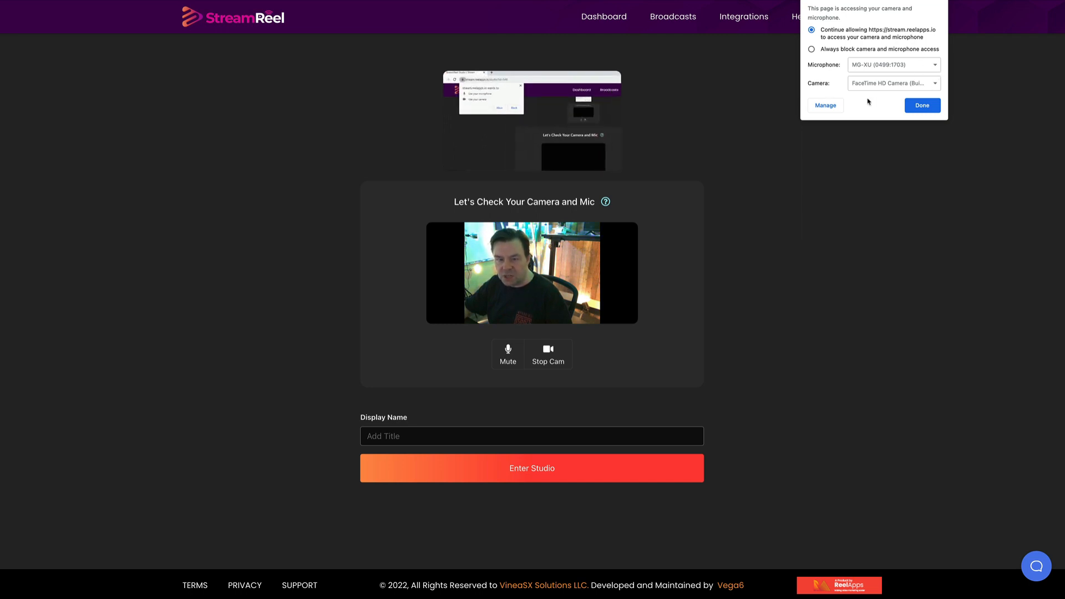
left_click(825, 105)
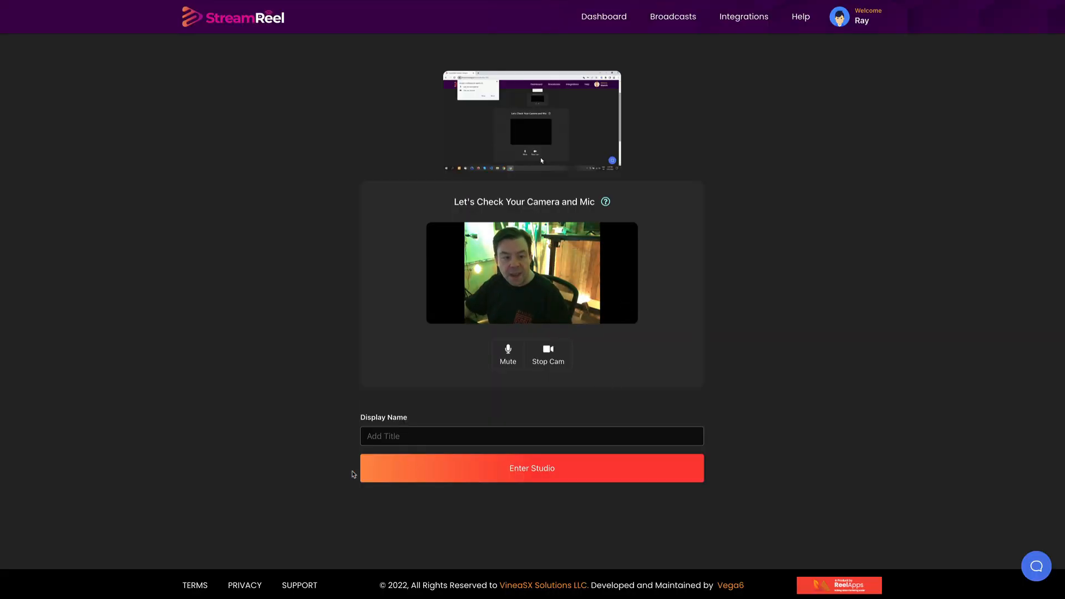
left_click(531, 436)
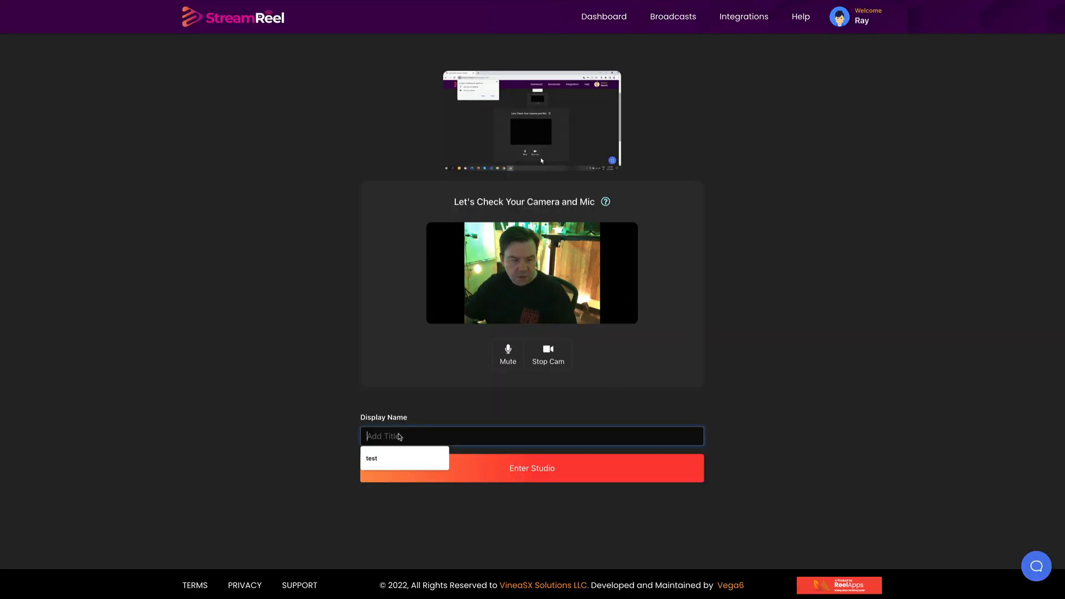
type("Ray")
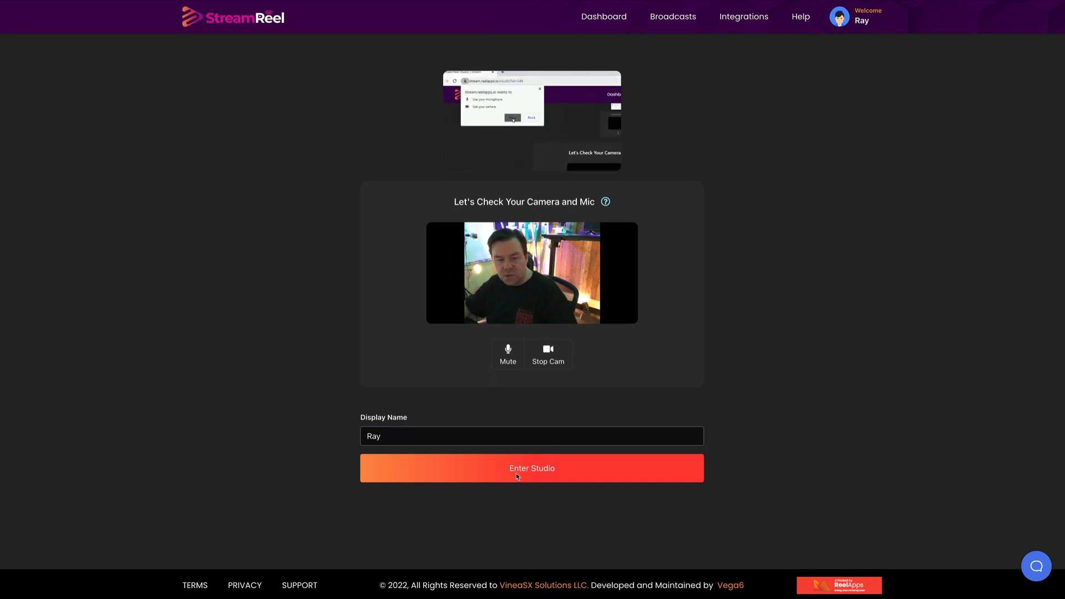
Enter the live studio, toggle the custom thumbnail option, and reach the Customization settings
left_click(531, 468)
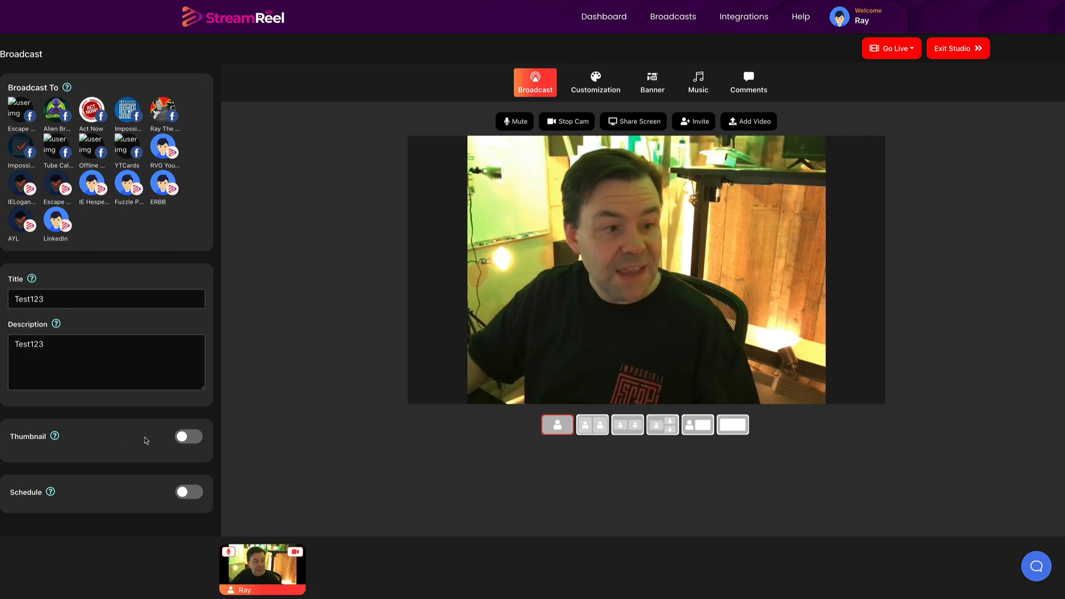
left_click(189, 436)
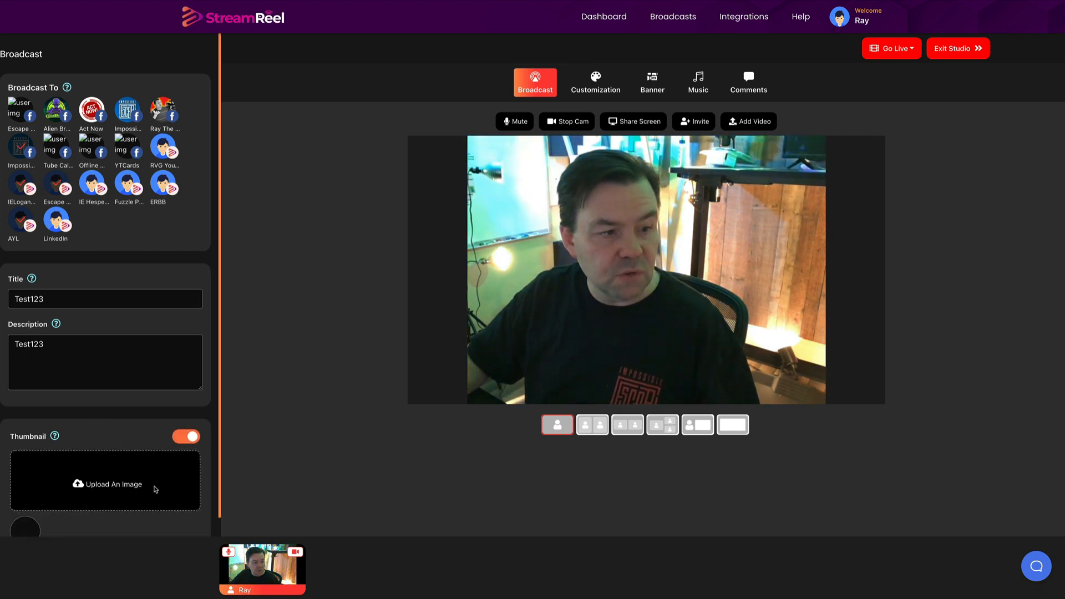
left_click(185, 436)
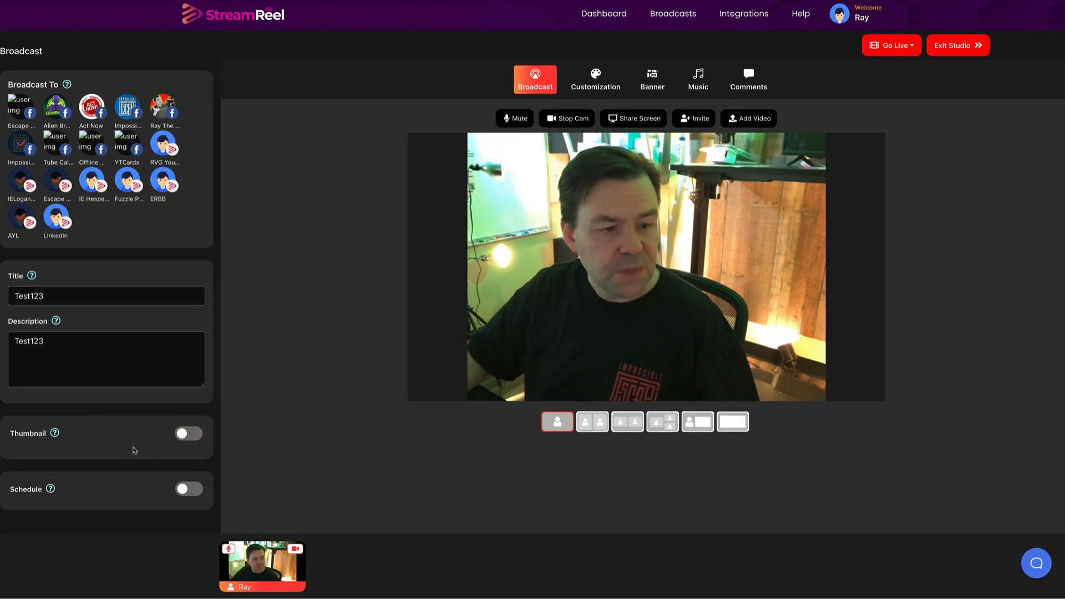
left_click(188, 491)
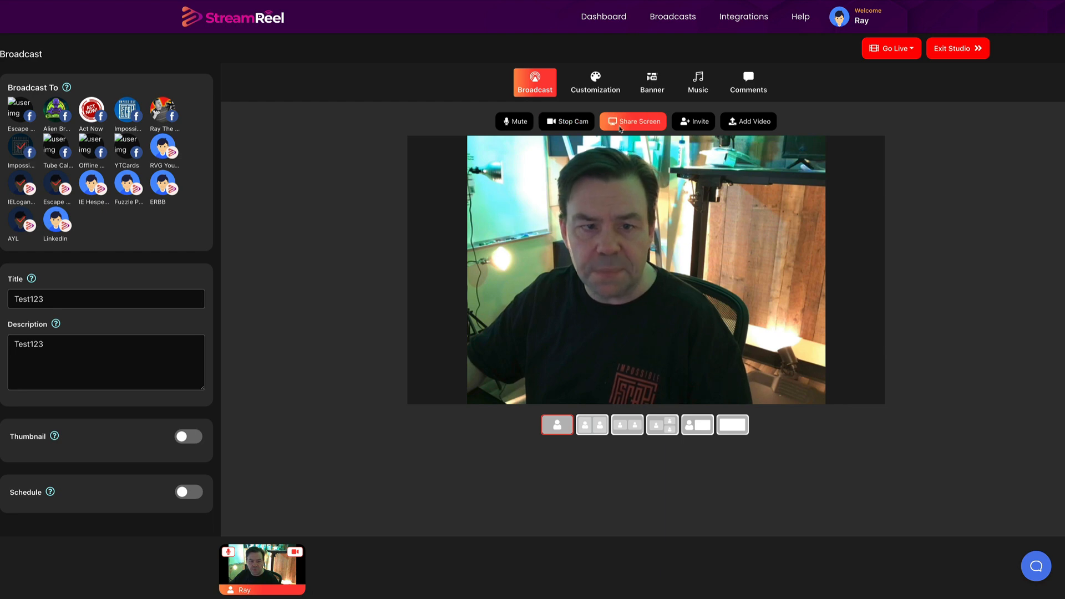
left_click(692, 122)
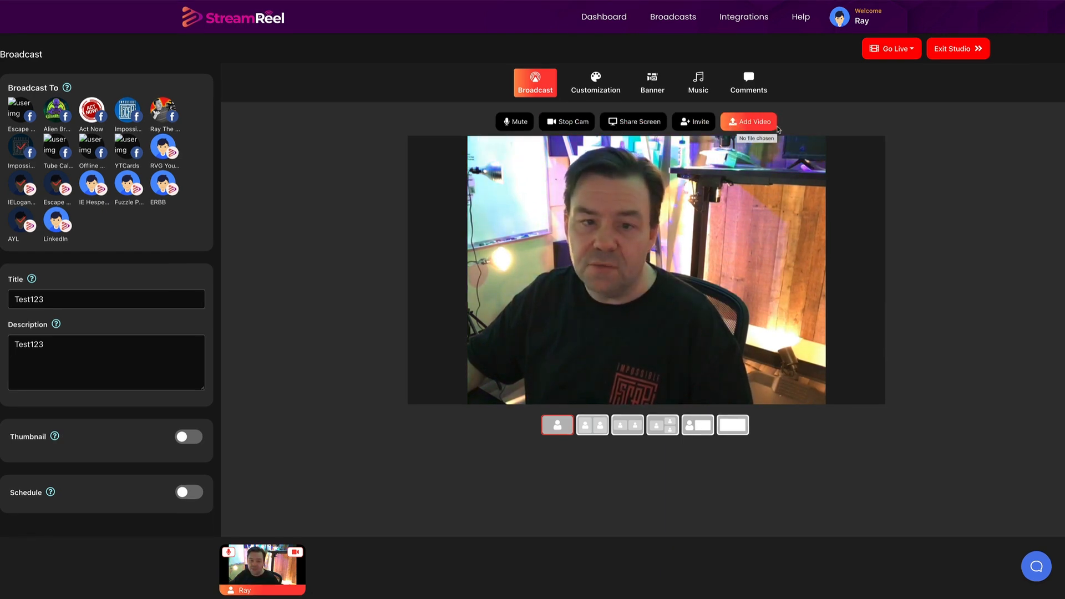
left_click(594, 81)
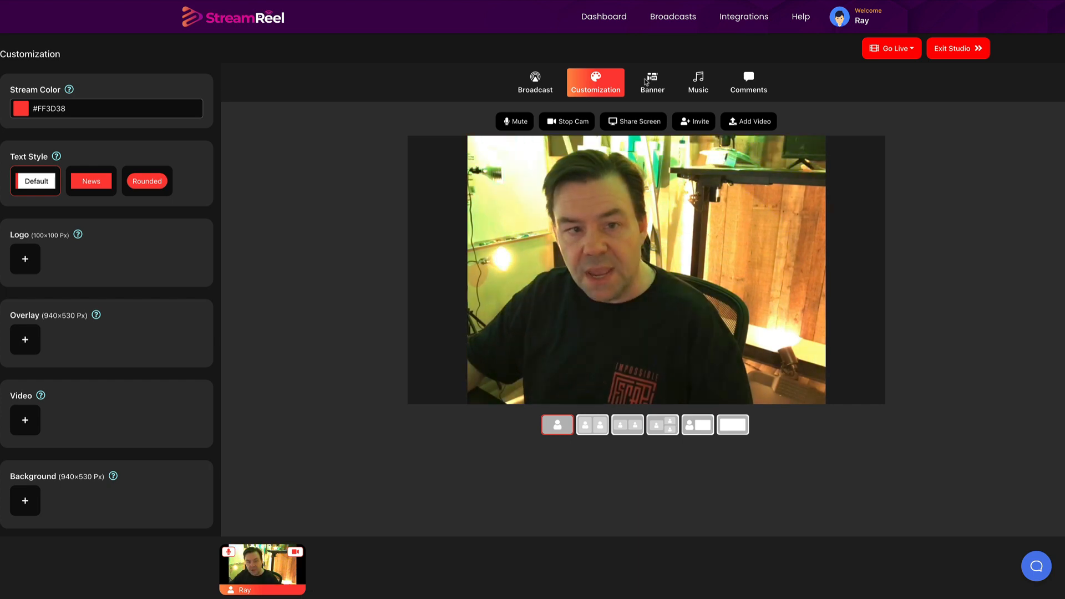
Add a 'Rays Live Stuff' banner heading and show it on the stream
left_click(651, 82)
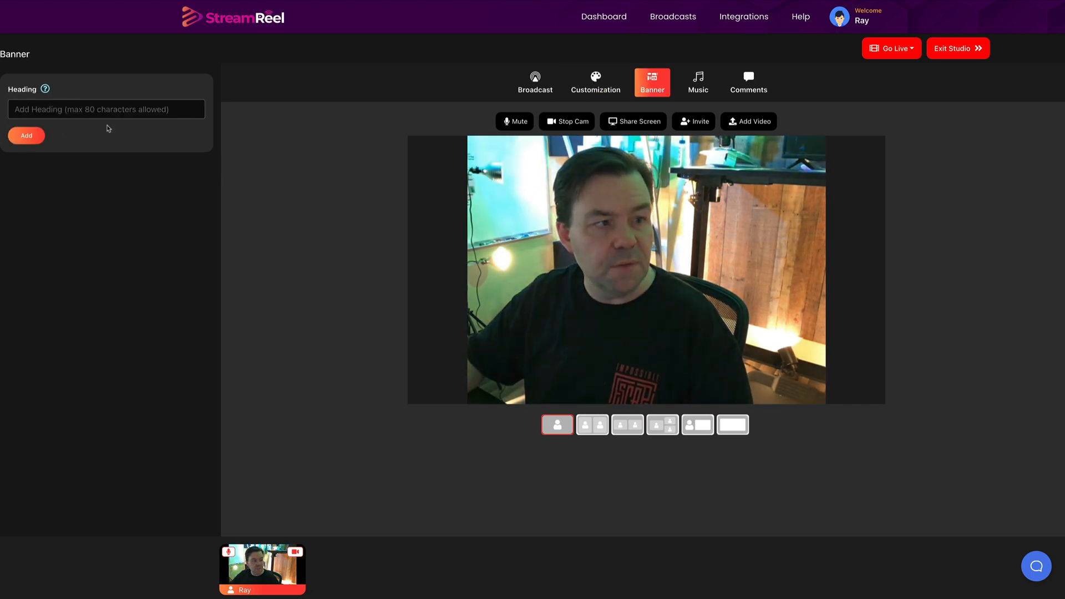
left_click(107, 110)
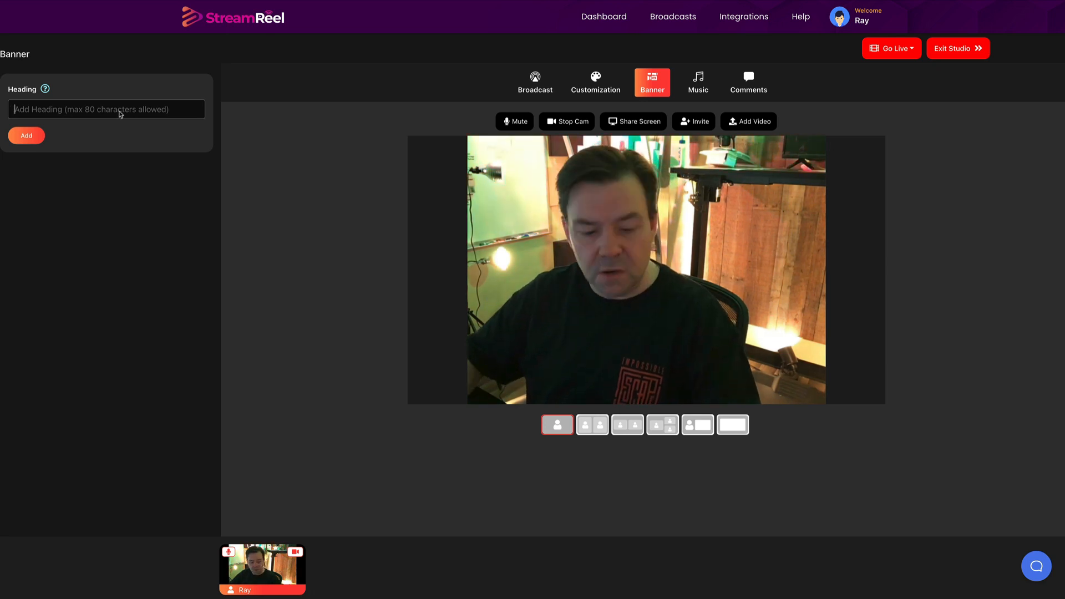
type("Rays Live St")
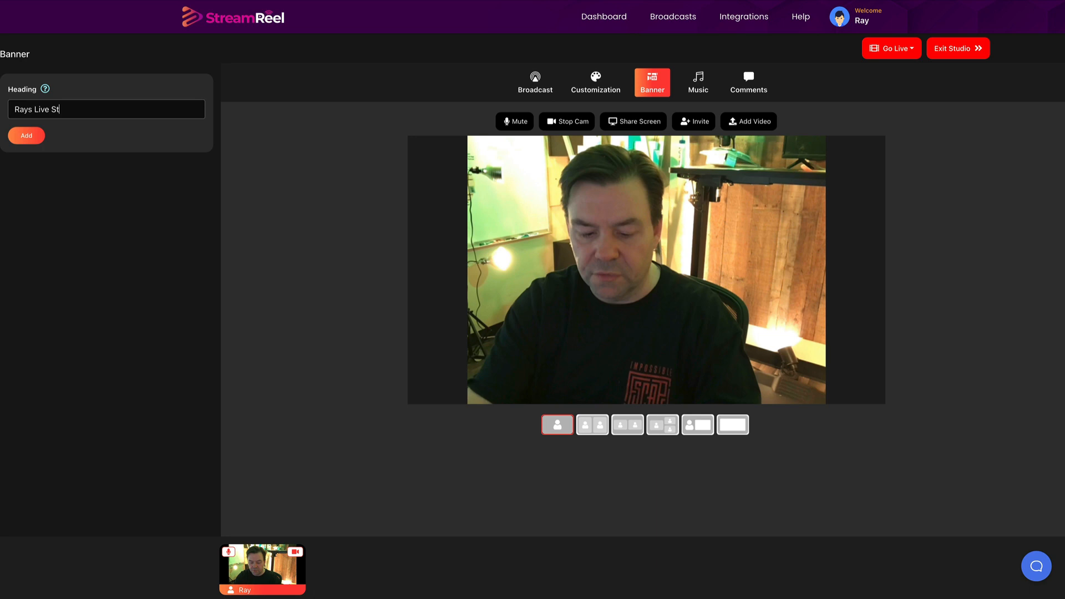
left_click(26, 136)
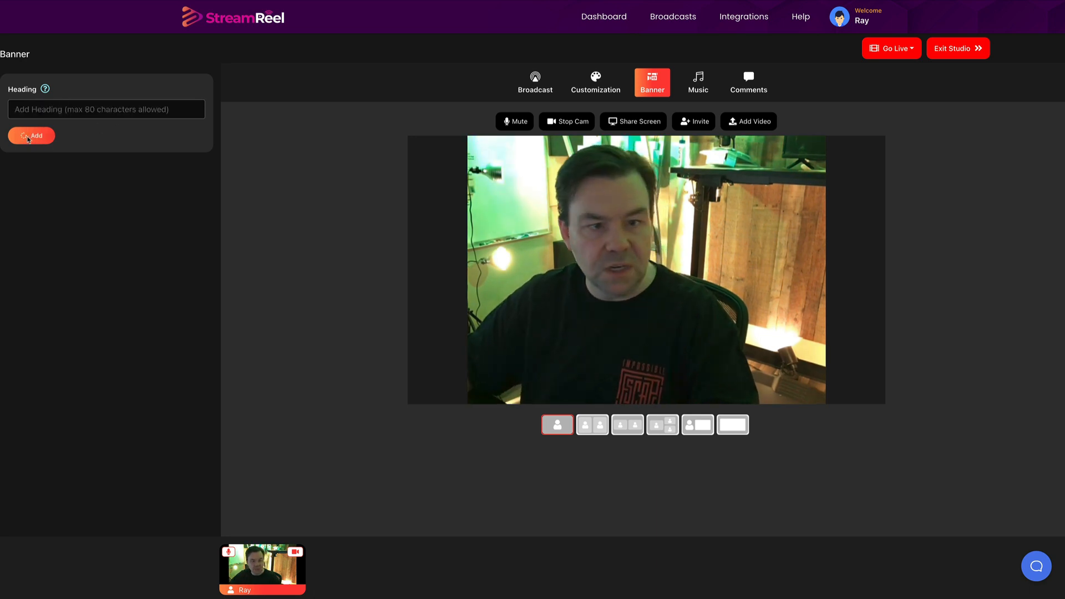
left_click(31, 135)
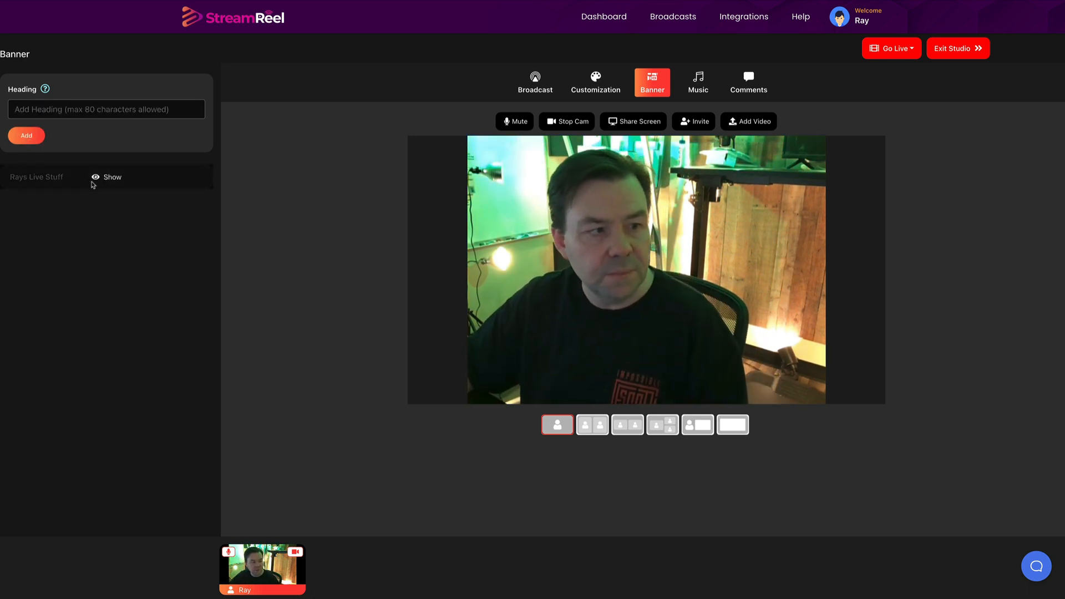
left_click(108, 177)
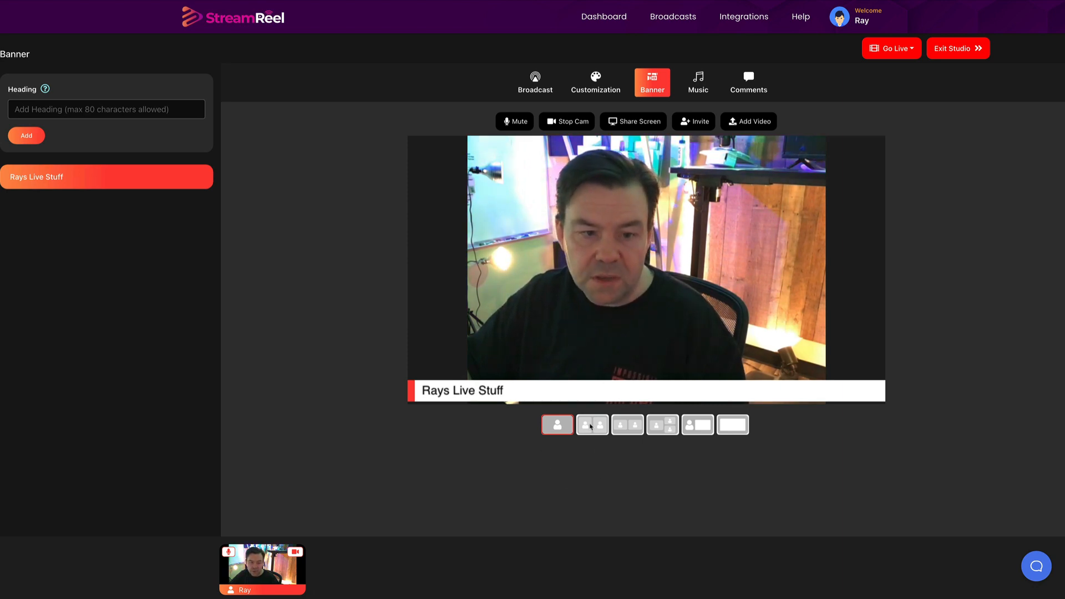
Try the side-by-side and smaller-frame layouts, ending on the single camera layout
left_click(591, 425)
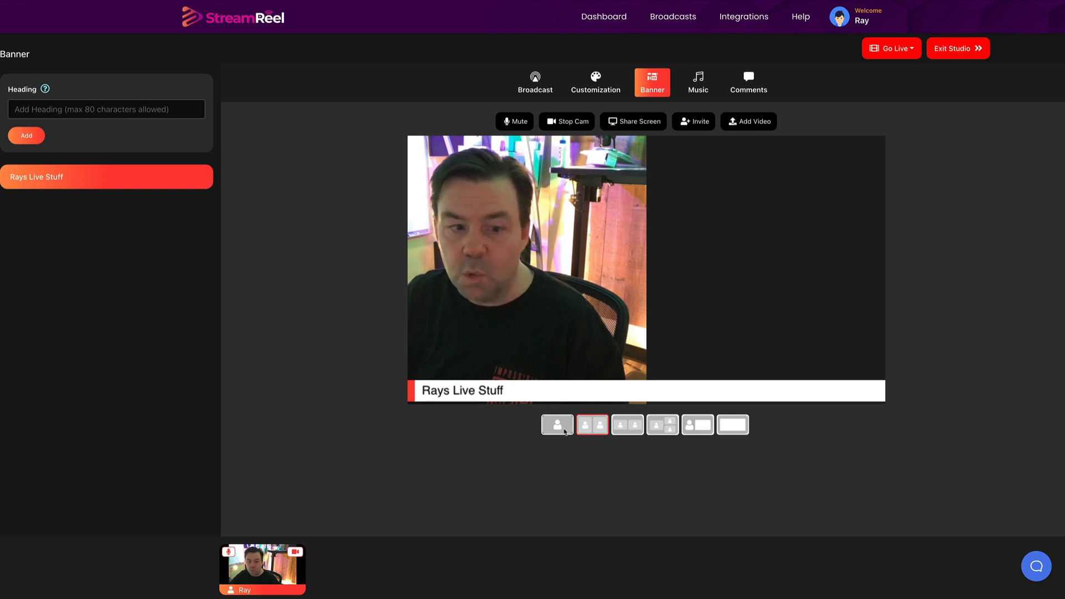
left_click(557, 425)
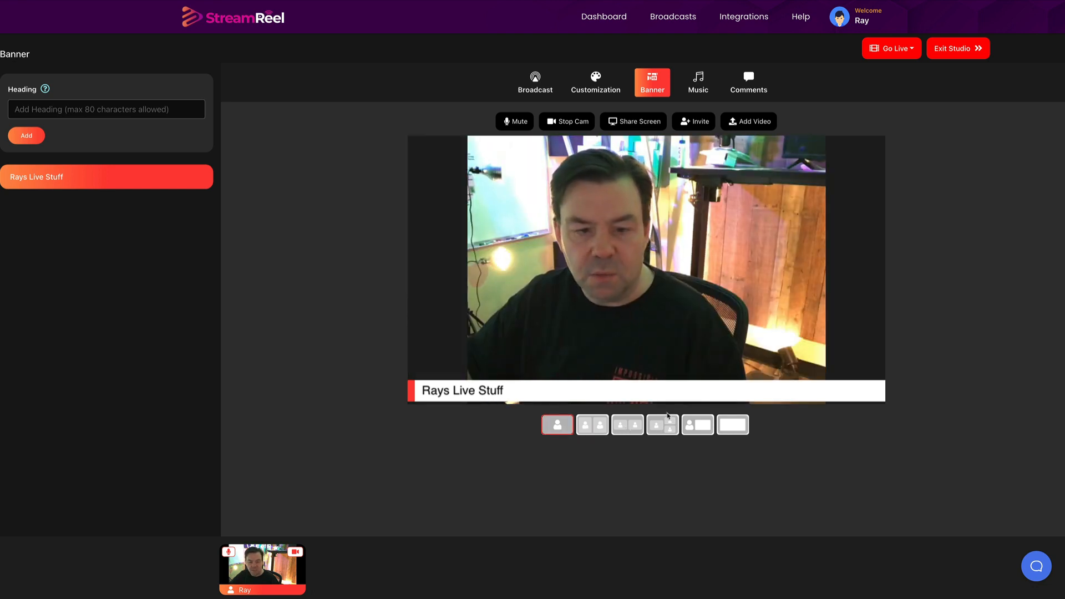
left_click(696, 425)
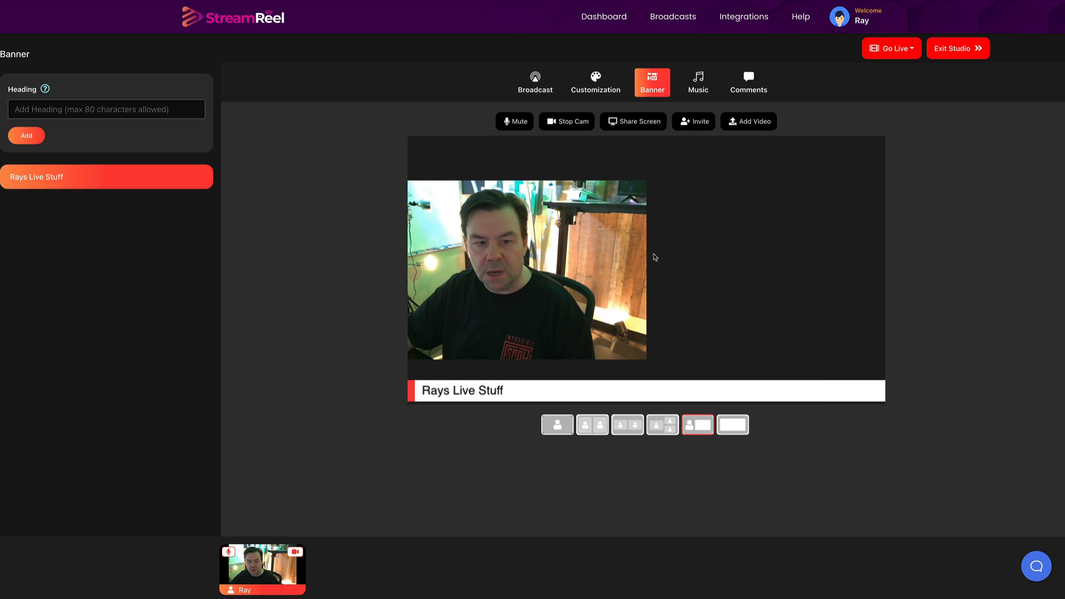
left_click(733, 425)
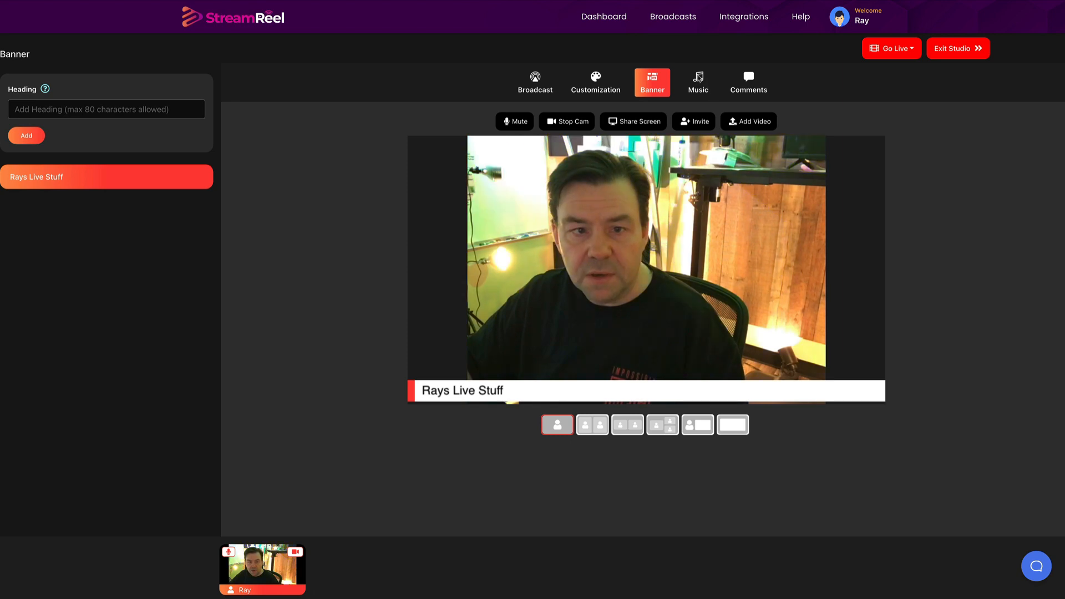
Browse Upload Audio and Library Audio music options, then switch to the Comments feed
left_click(697, 83)
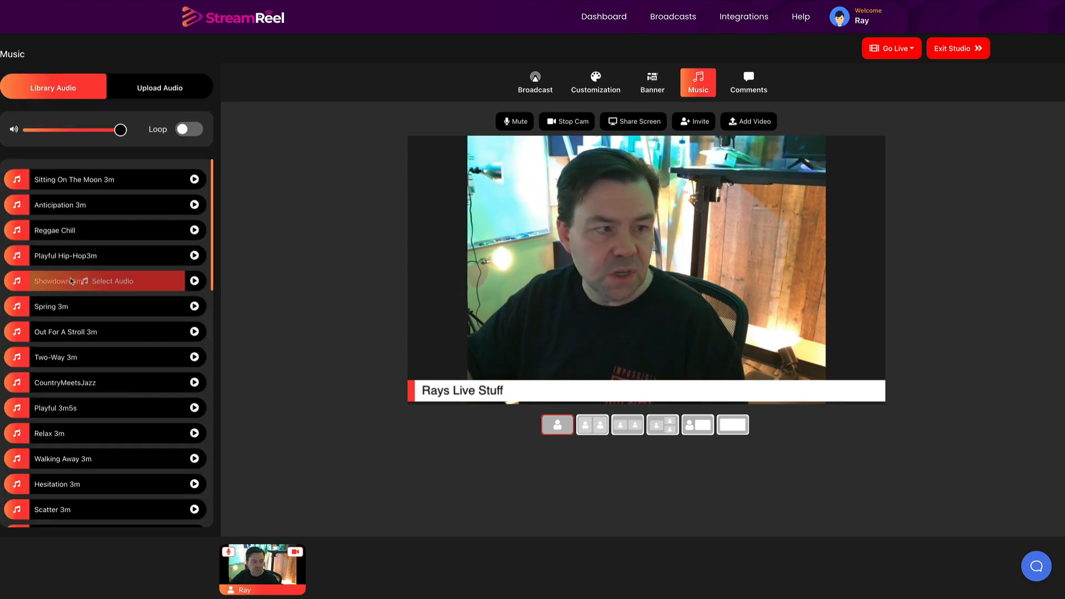
left_click(160, 88)
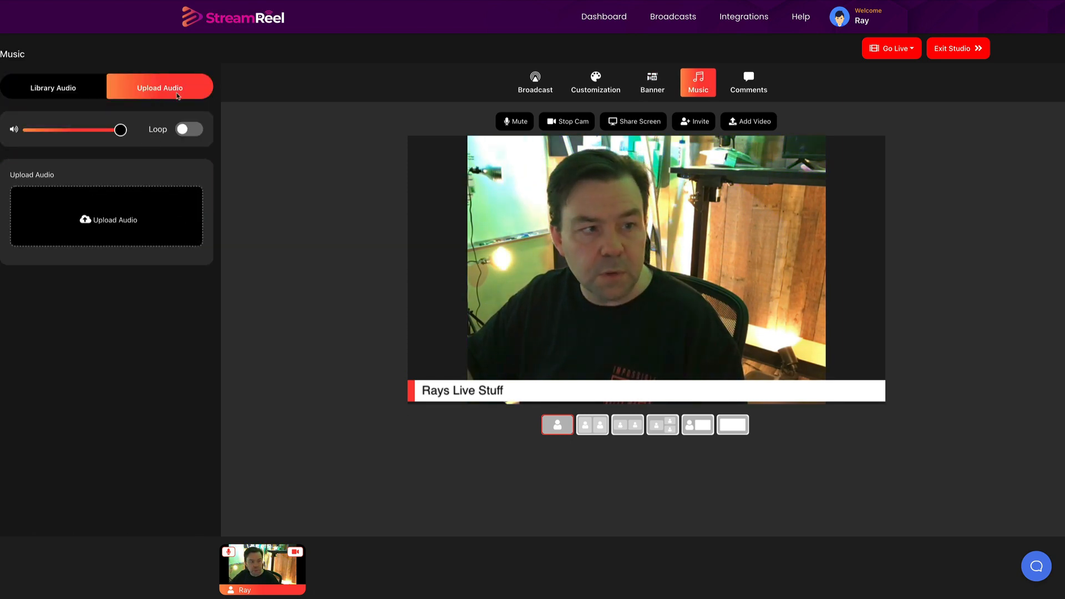
left_click(53, 86)
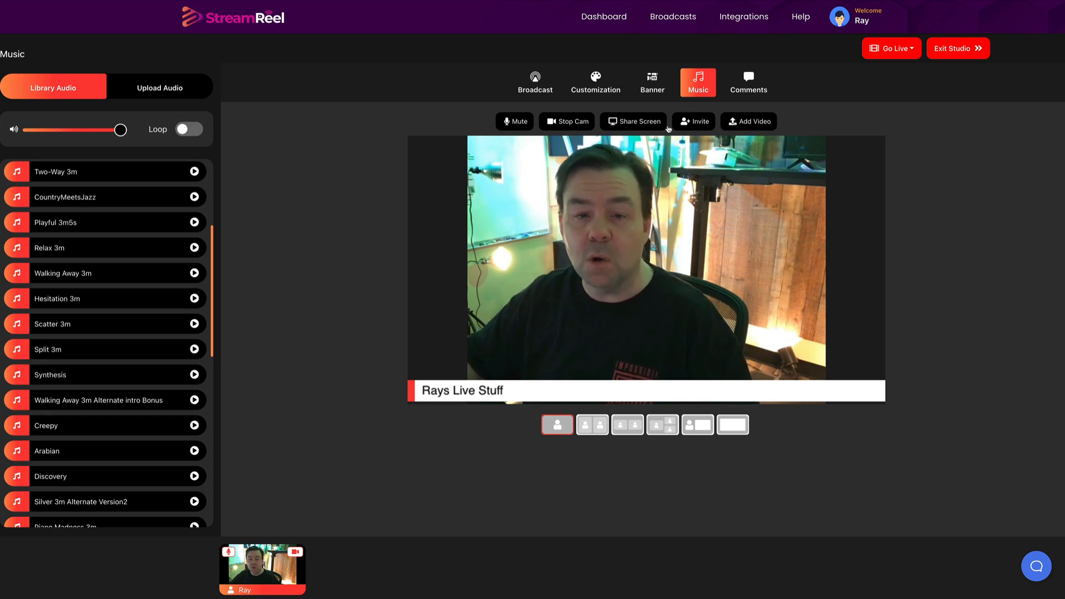
left_click(748, 81)
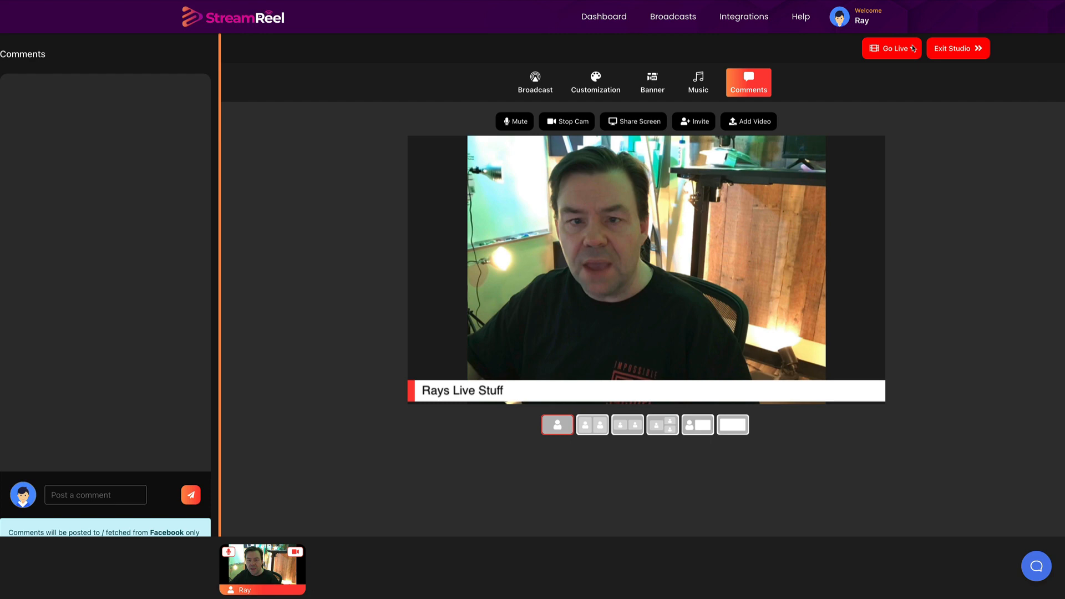
View the Record Only and Go Live options without starting, then return to Broadcast settings
left_click(891, 47)
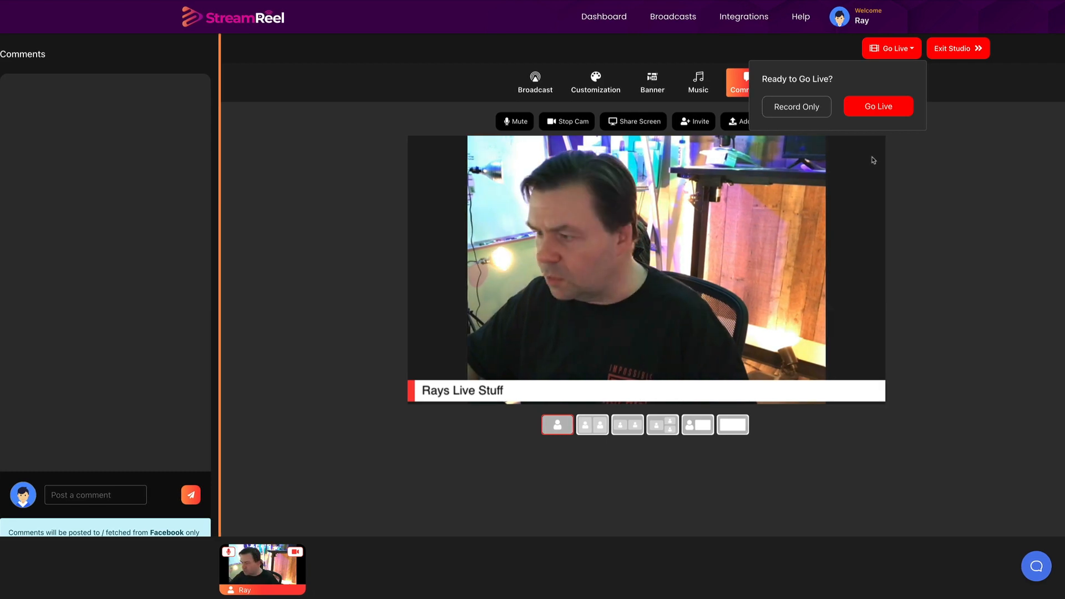
left_click(912, 254)
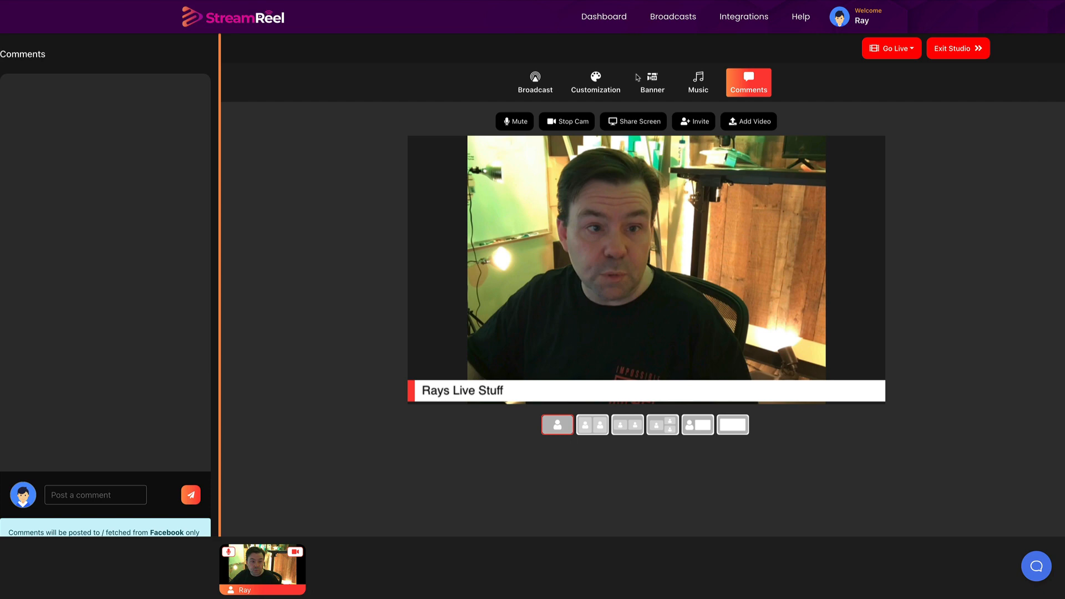
left_click(535, 82)
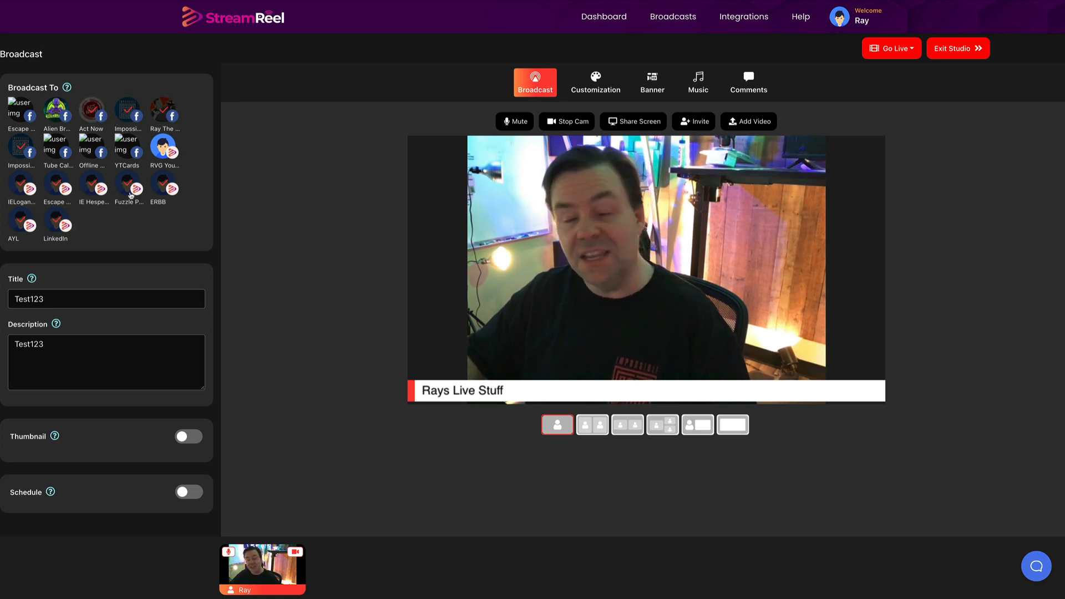
mouse_move(130, 188)
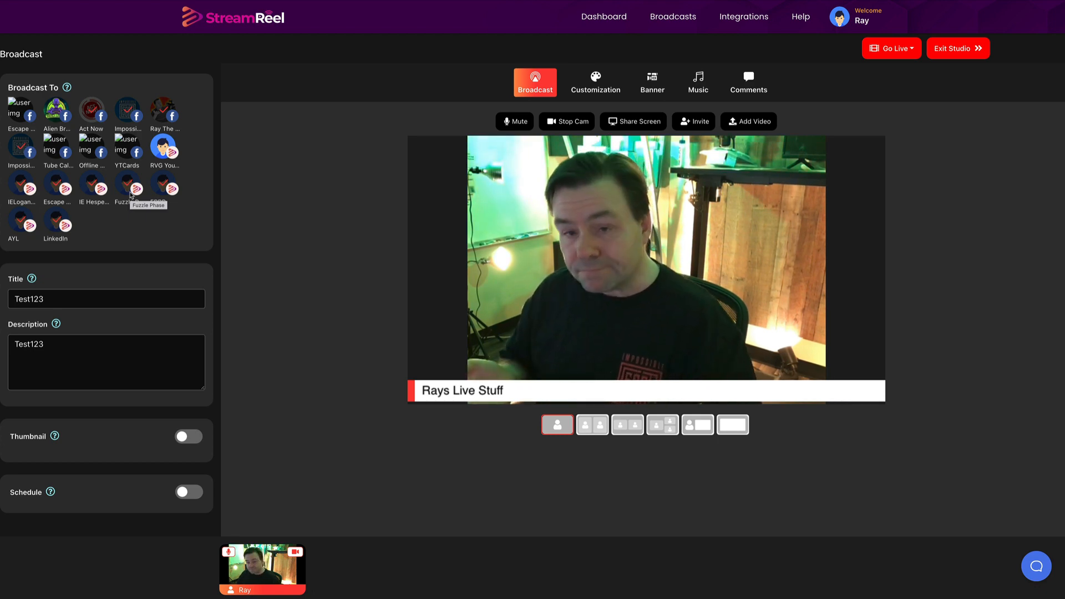
mouse_move(365, 201)
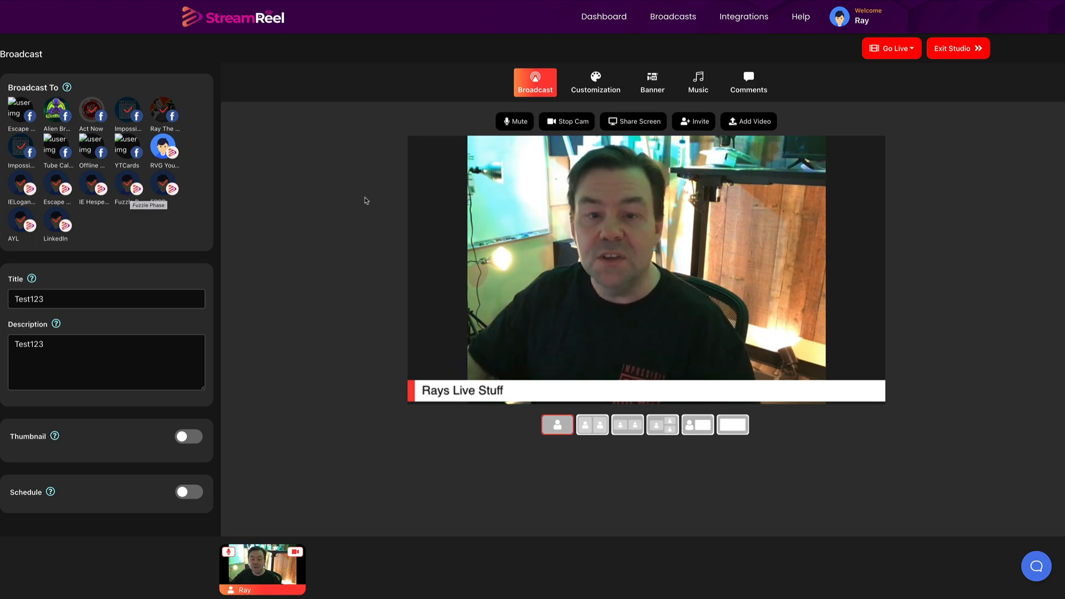